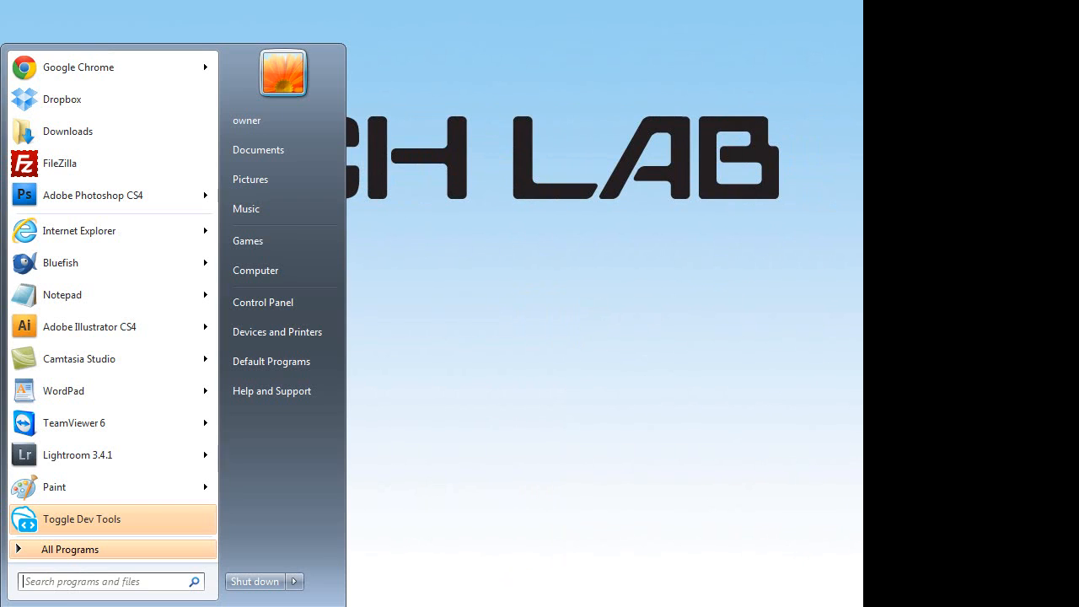
Step: Search the Start menu for 'view connection'
click(101, 582)
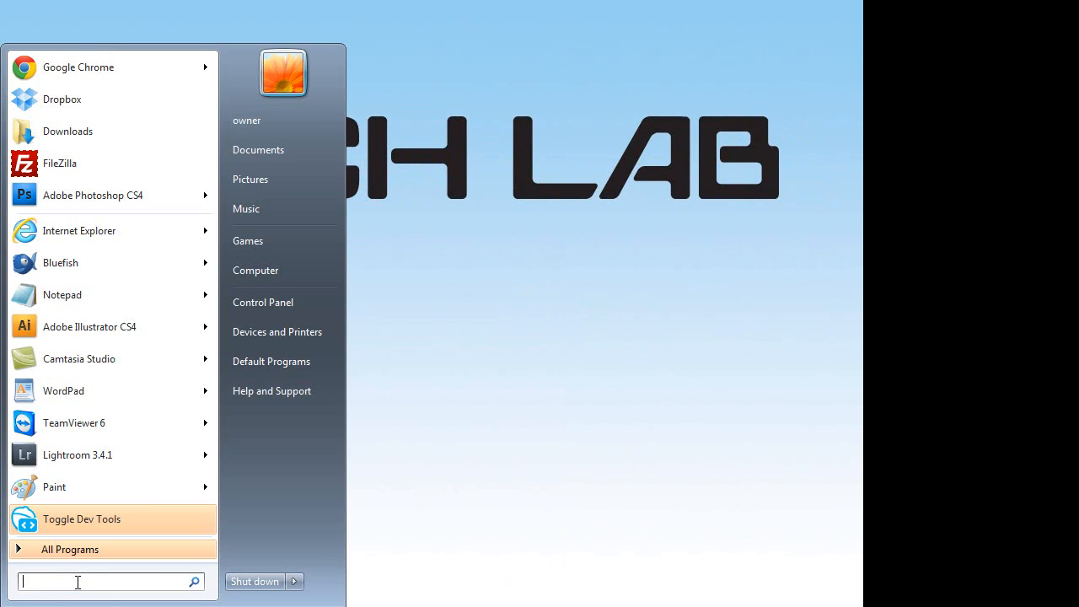
text(view)
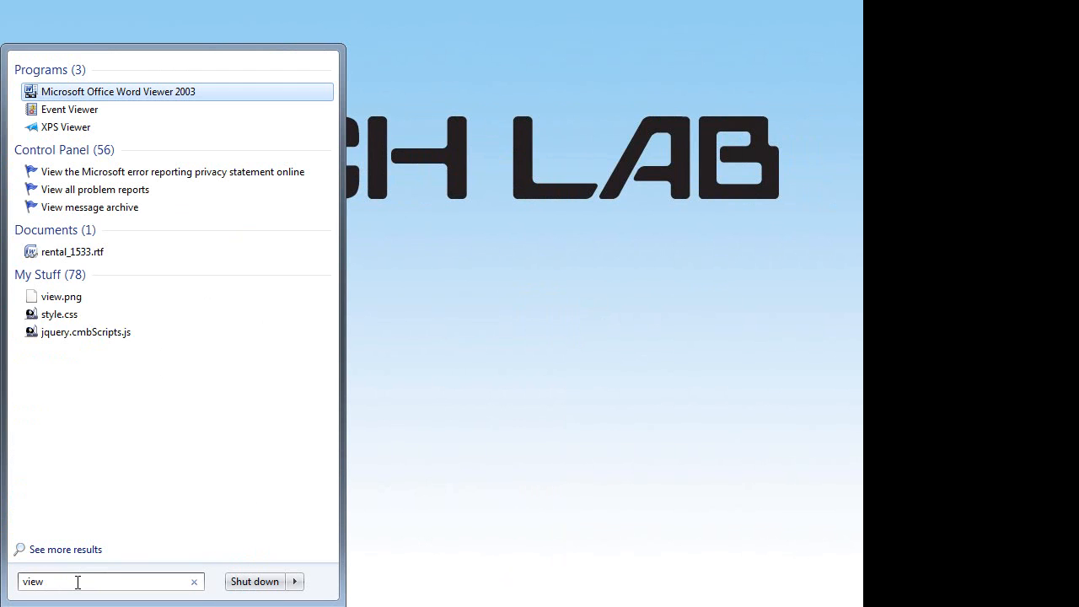
text(connection)
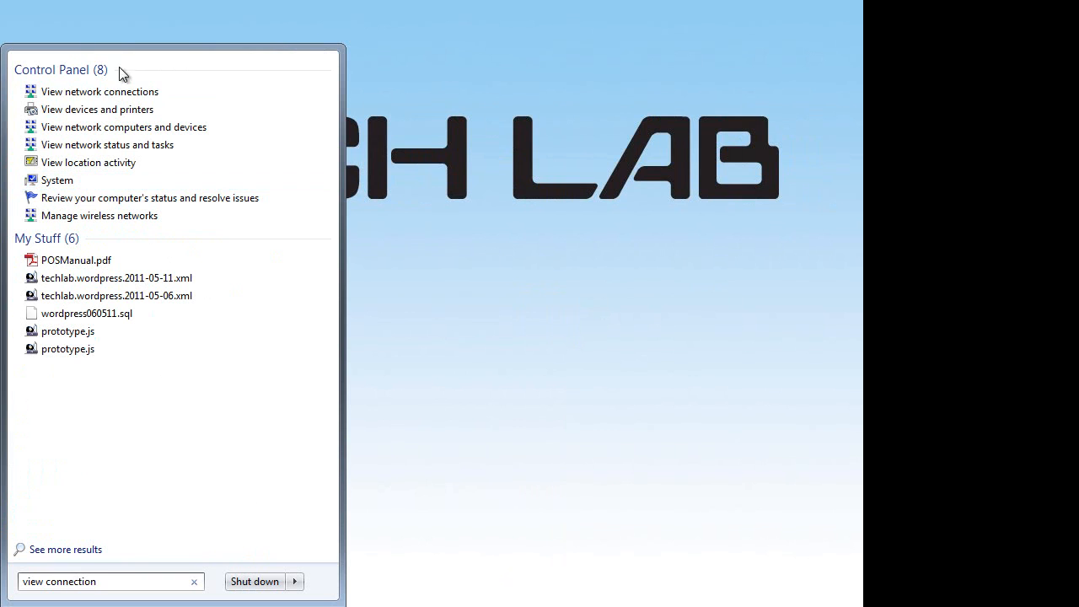
mouse_move(100, 91)
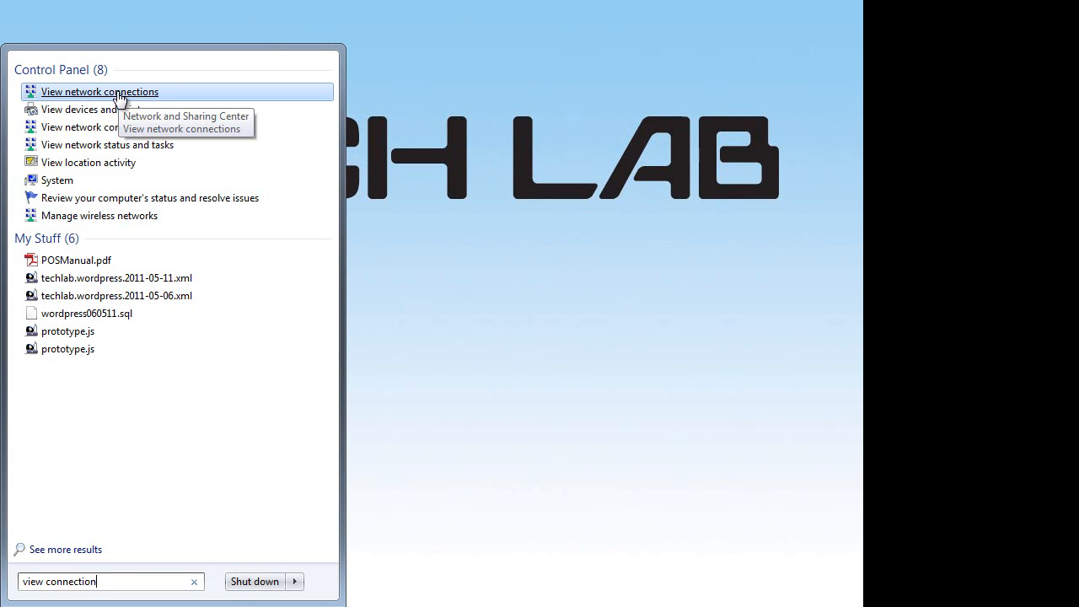
Step: Open Local Area Connection Properties from View network connections
click(99, 91)
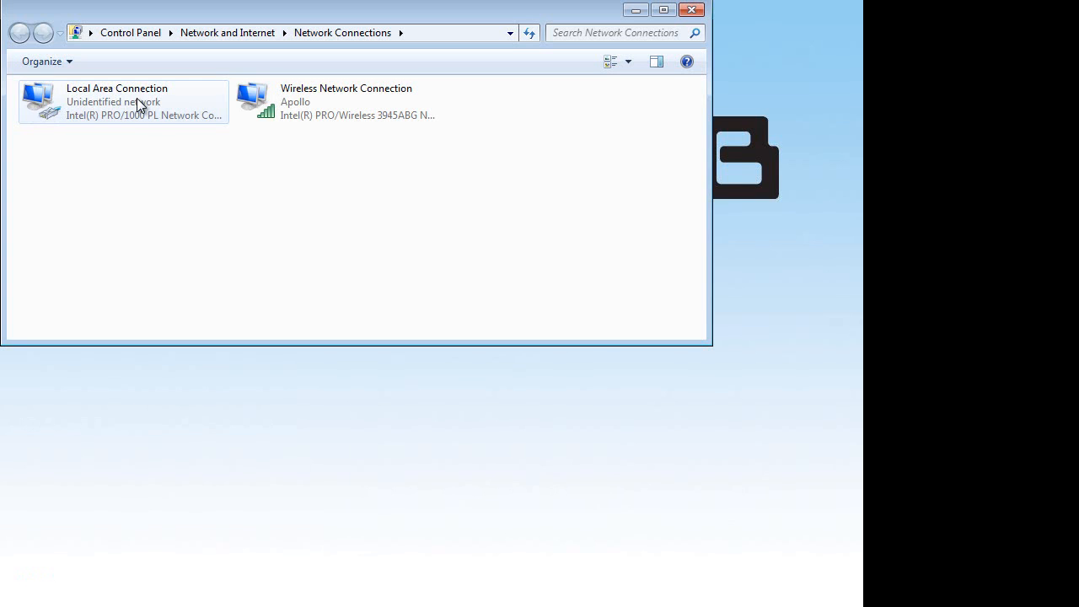
right_click(116, 101)
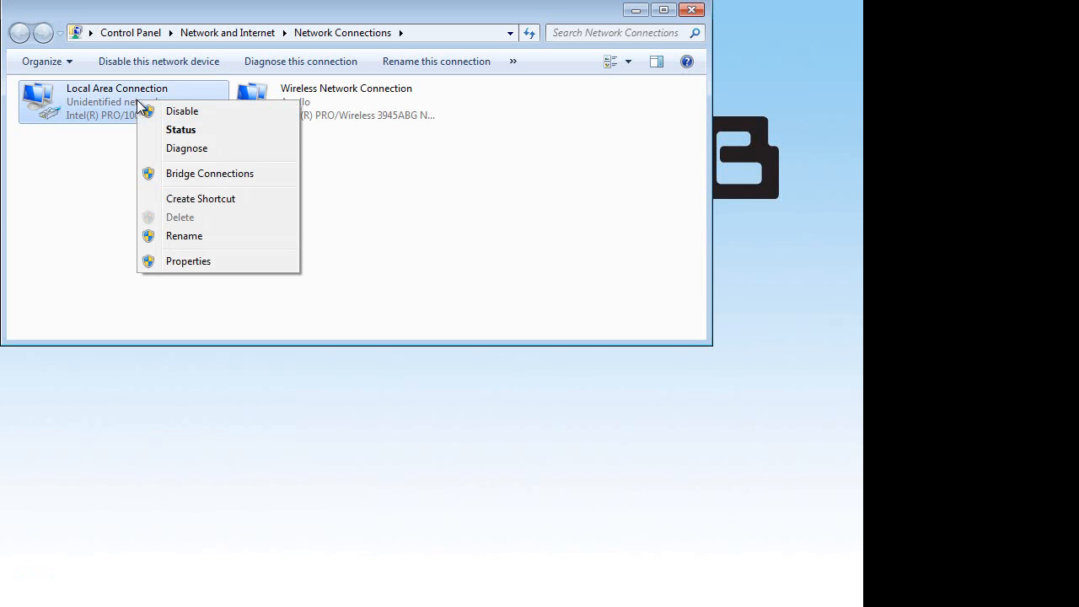
click(187, 260)
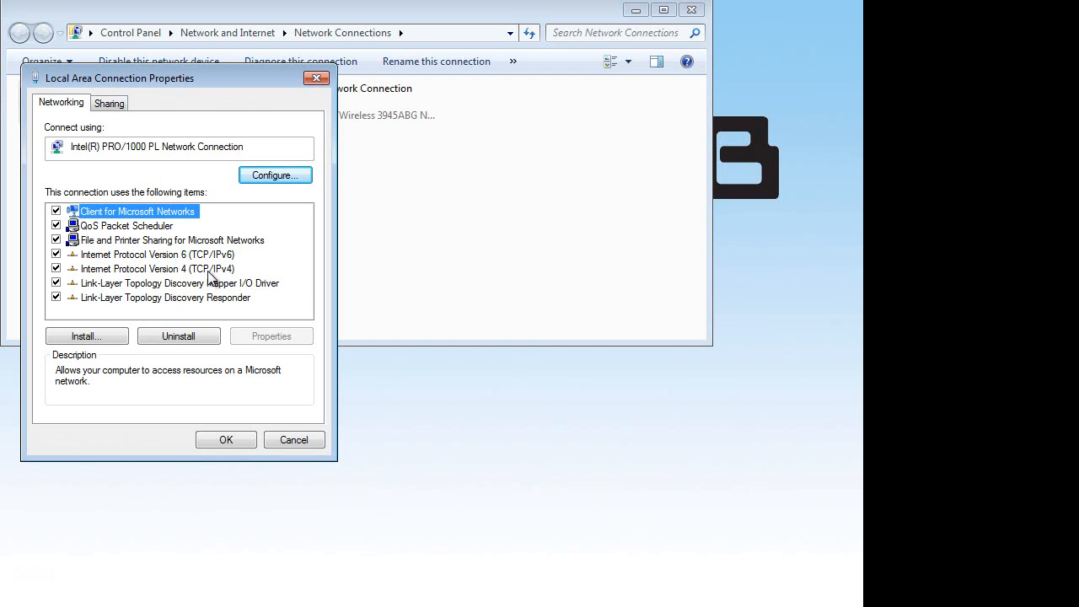
Step: Set IPv4 to static 192.168.200.21, mask 255.255.255.0, gateway 192.168.200.1
double_click(157, 268)
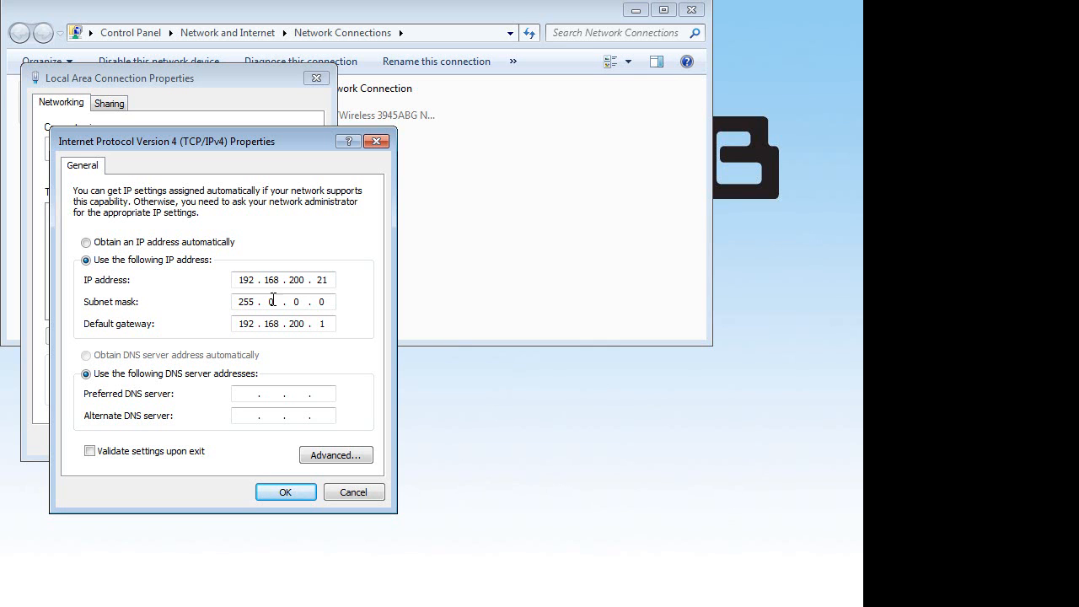
text(255 .)
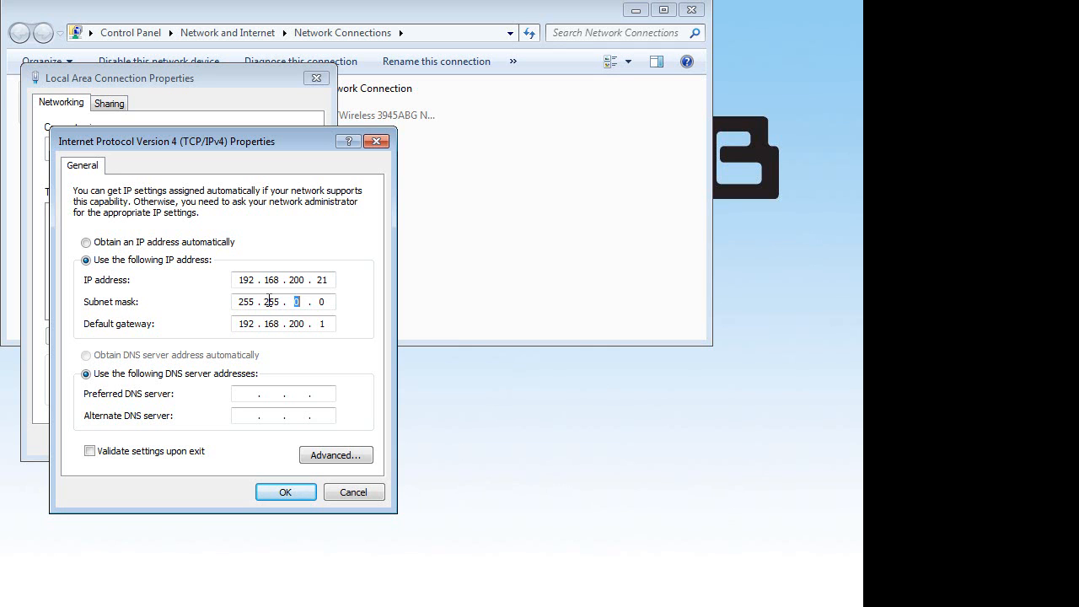
text(255 .)
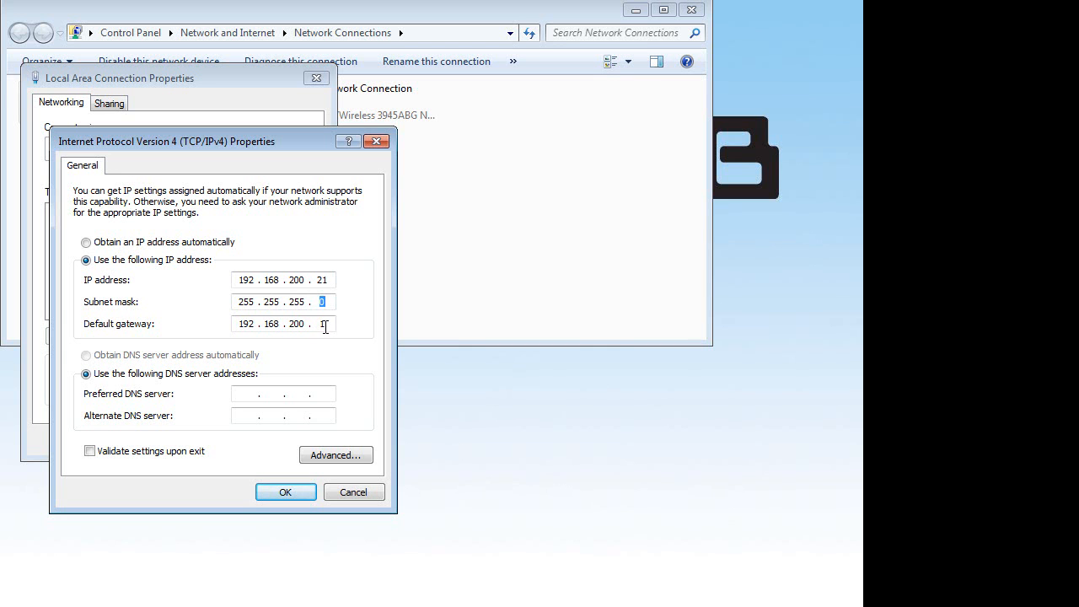
text(1)
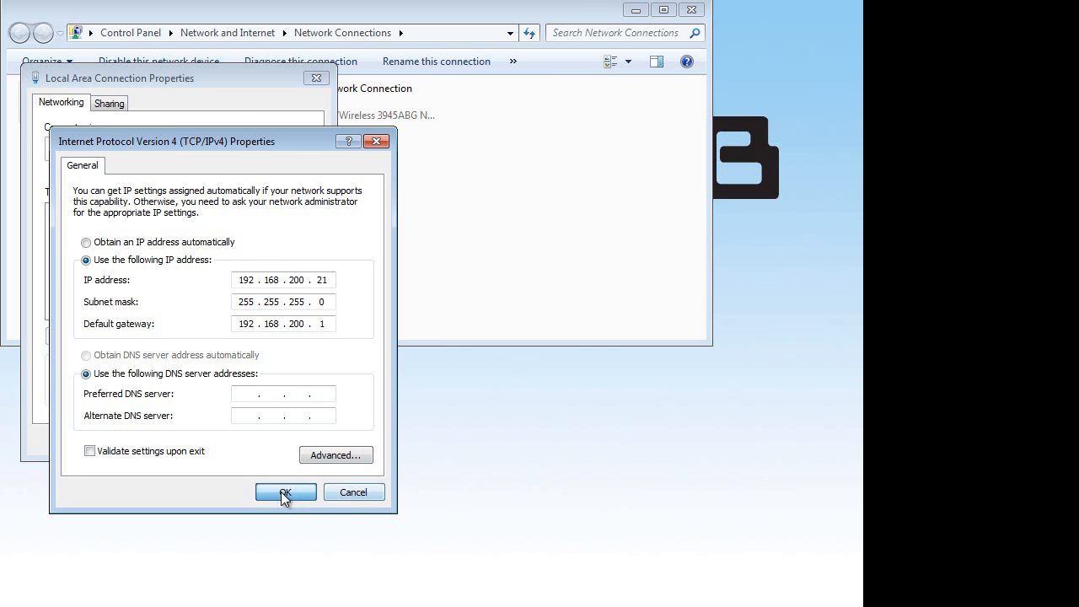
click(285, 491)
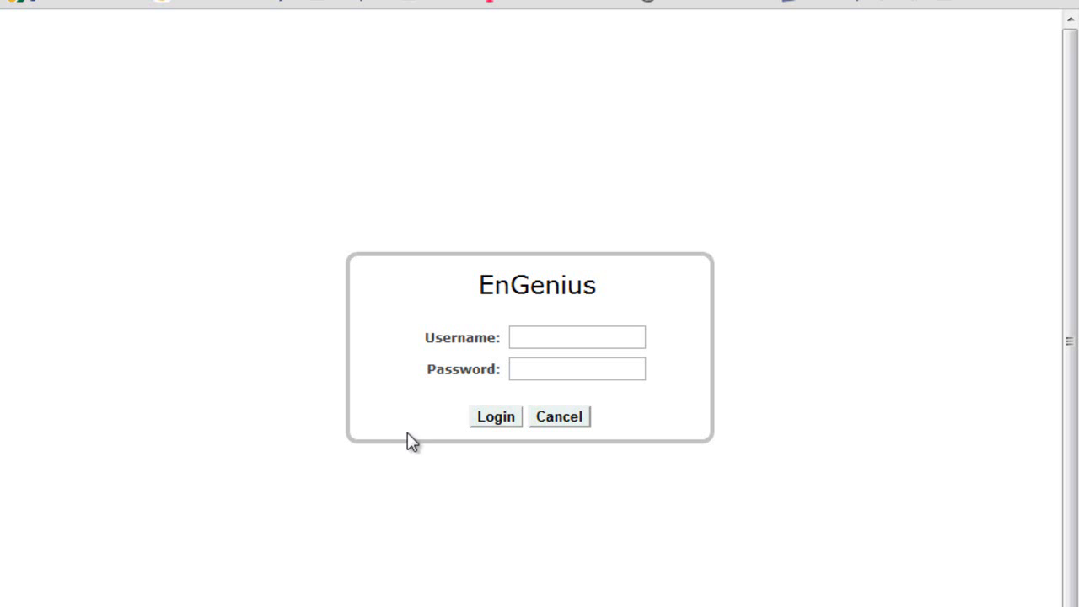
mouse_move(328, 7)
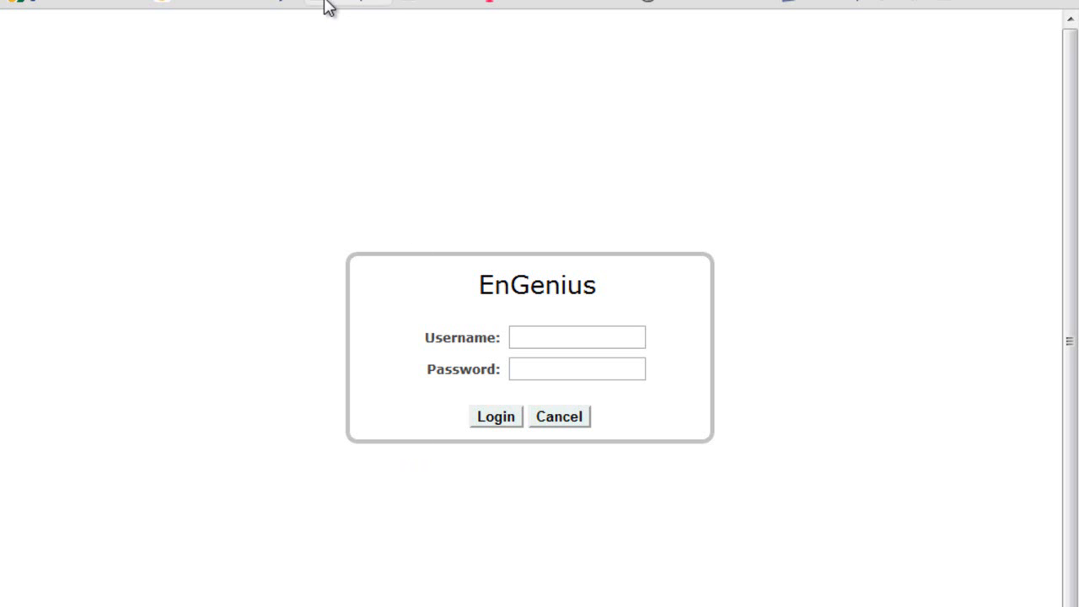
mouse_move(312, 133)
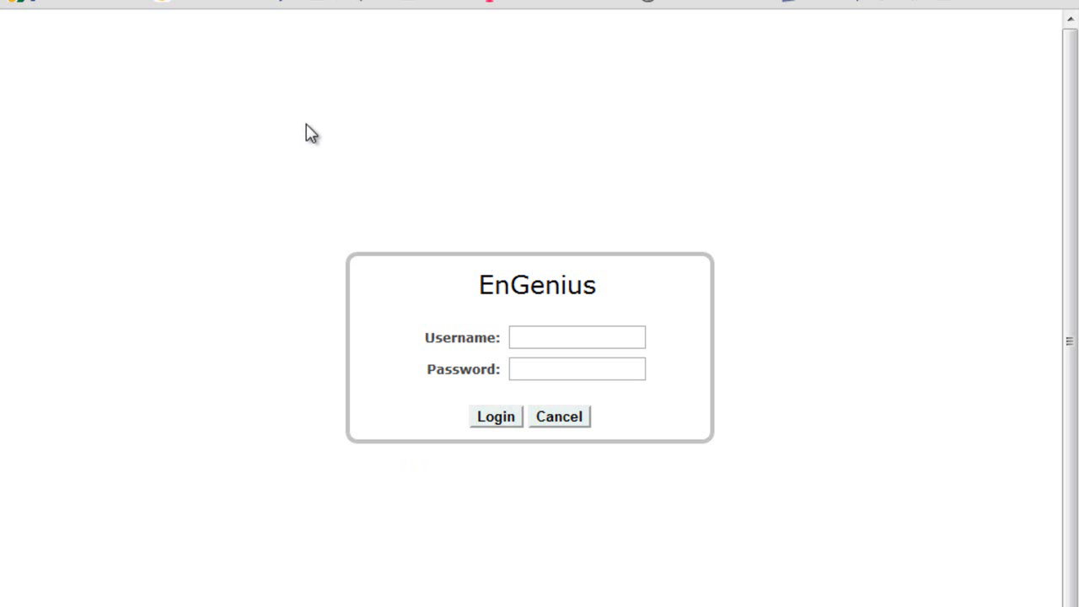
mouse_move(524, 322)
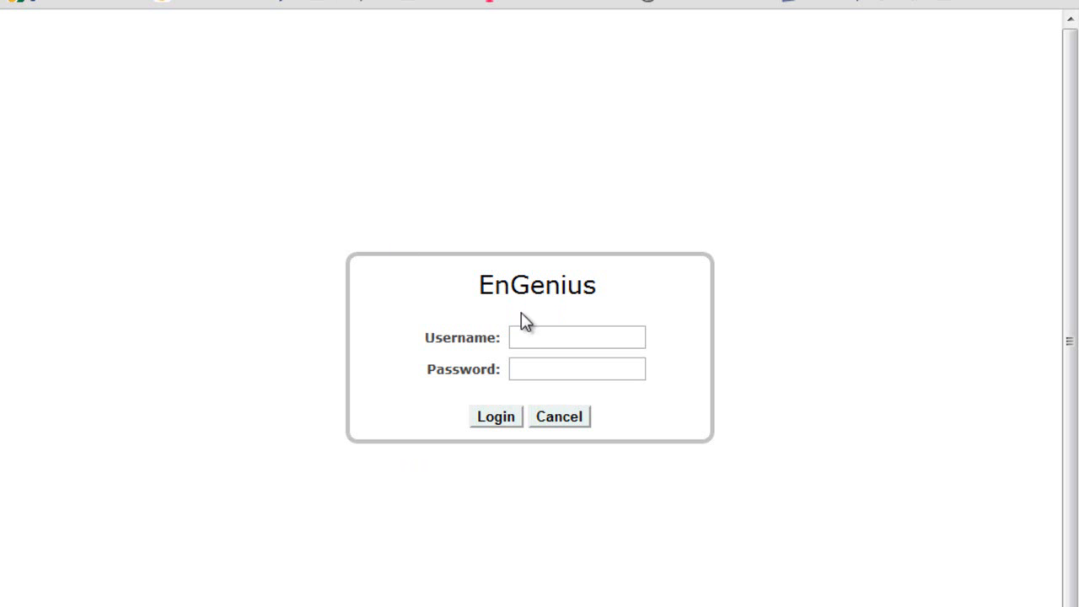
Step: Enter username admin and the password on the login page
click(577, 337)
text(admin)
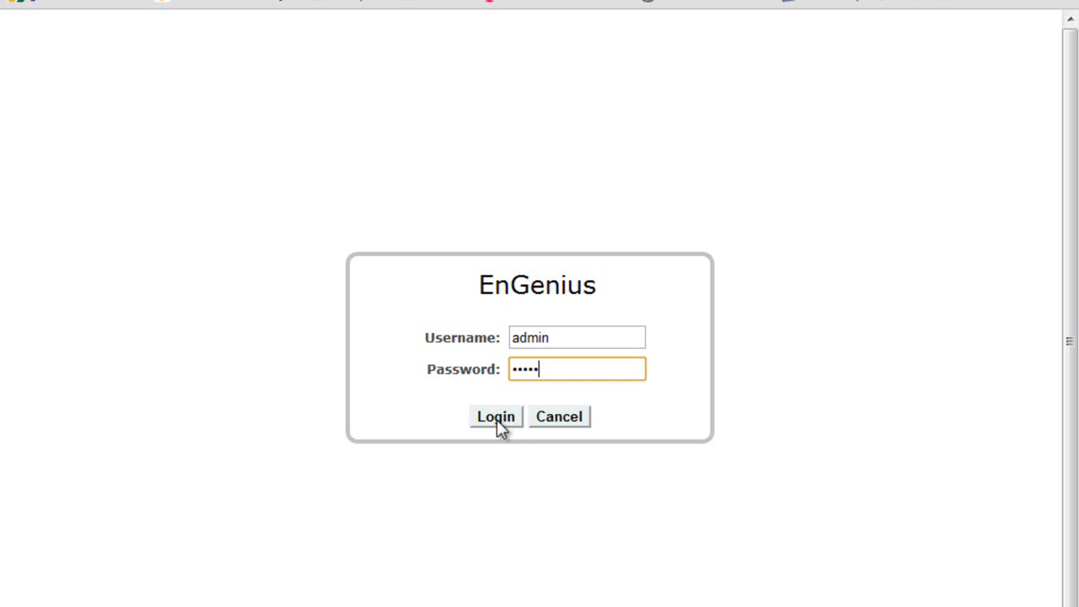
Step: Log in to the access point and expand the System menu
click(495, 416)
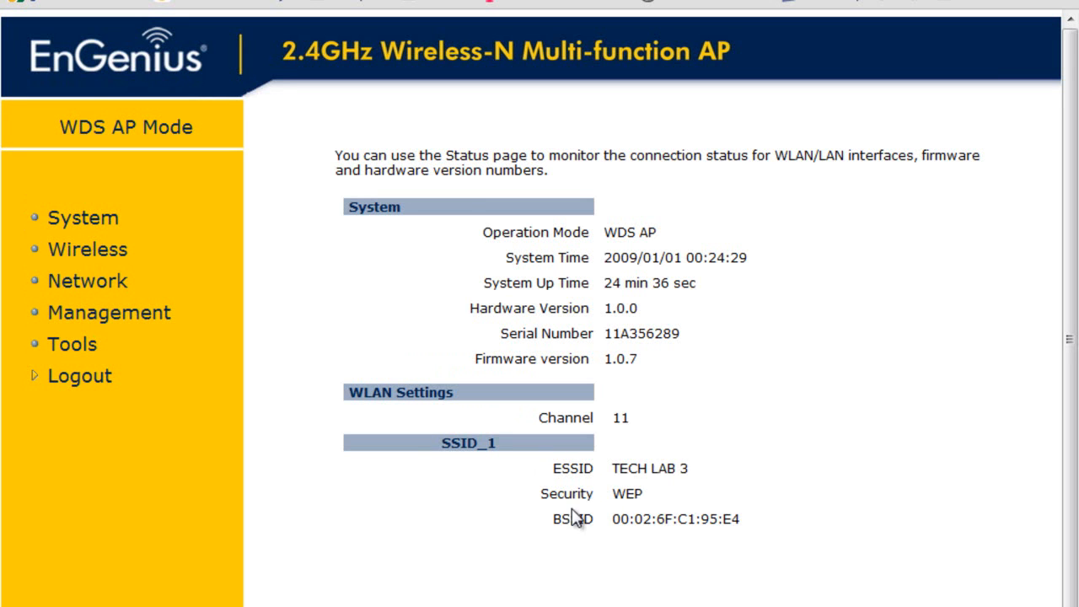
mouse_move(187, 195)
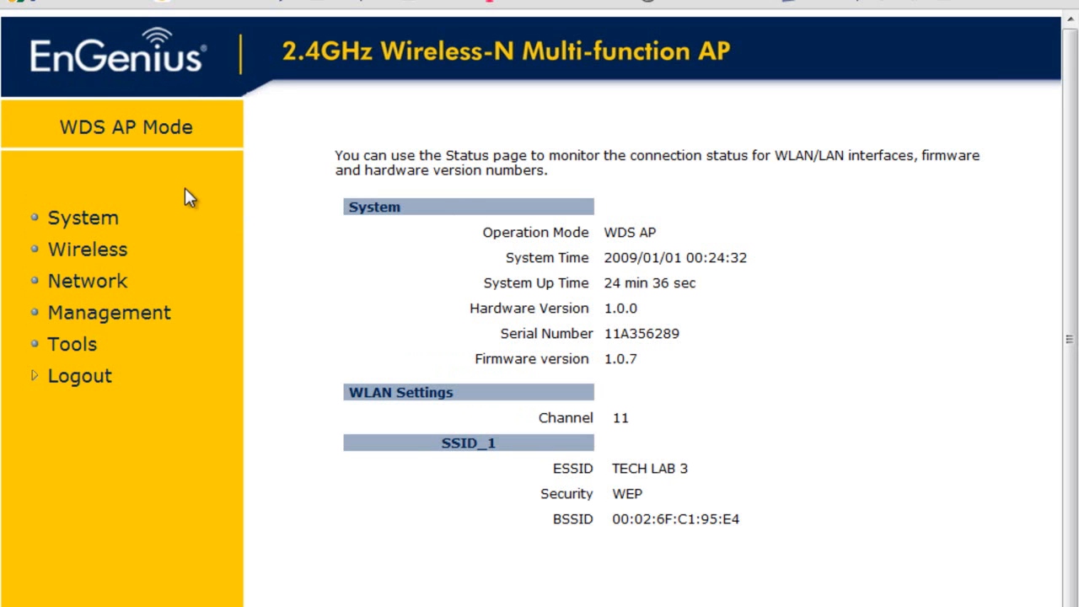
mouse_move(83, 218)
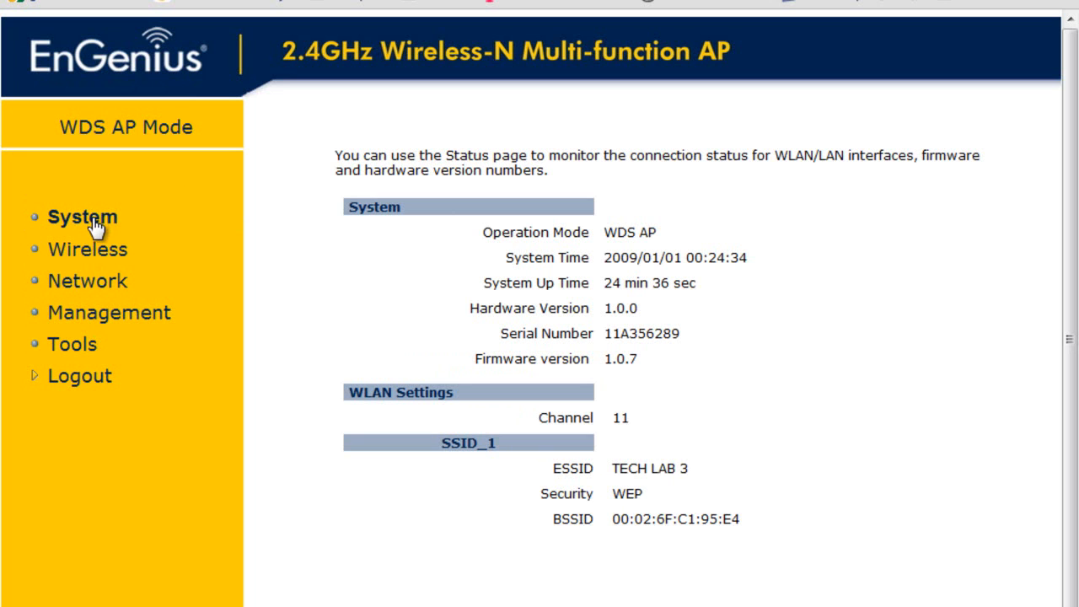
click(83, 217)
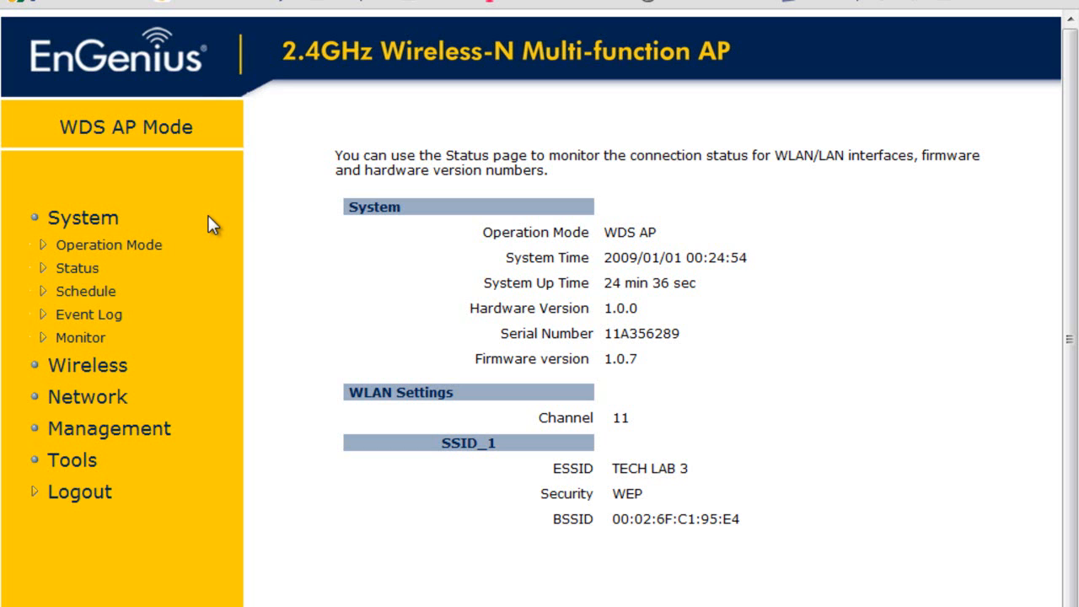
mouse_move(126, 152)
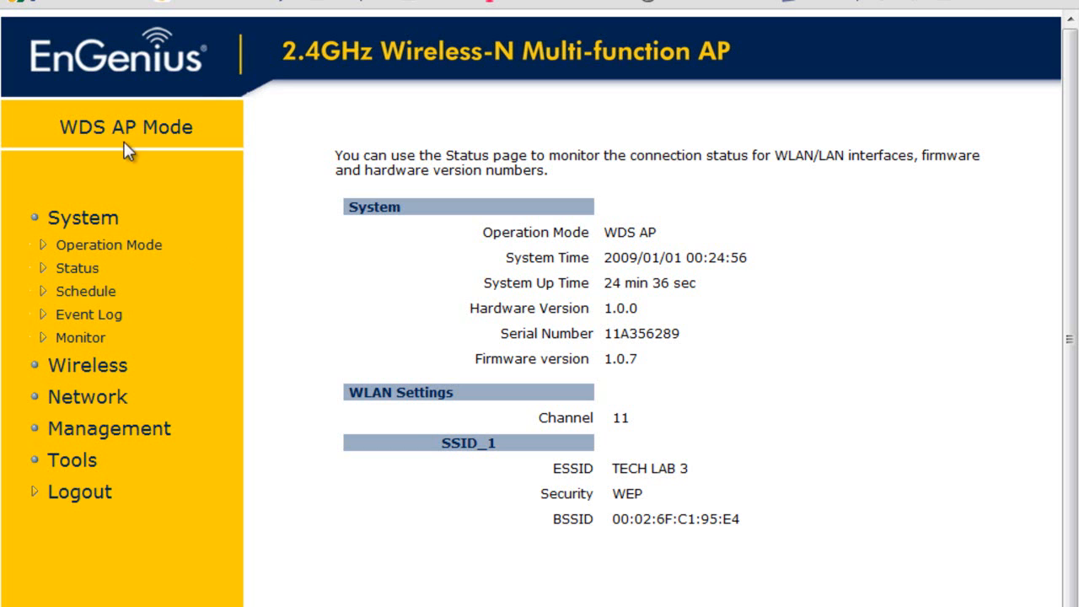
Step: View System > Operation Mode set to WDS AP, then expand the Network menu
click(109, 245)
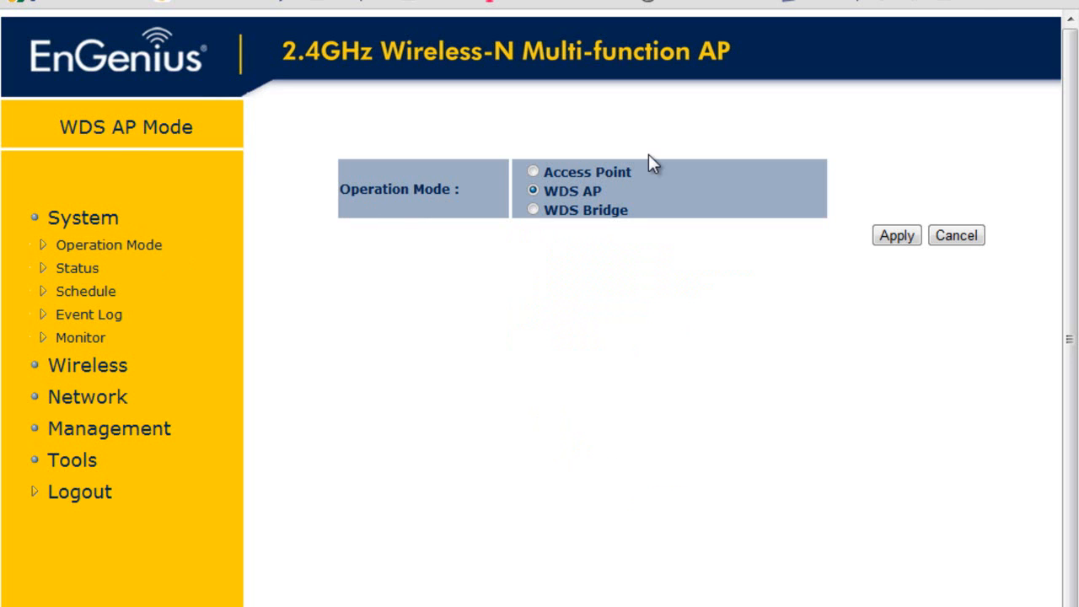
mouse_move(201, 330)
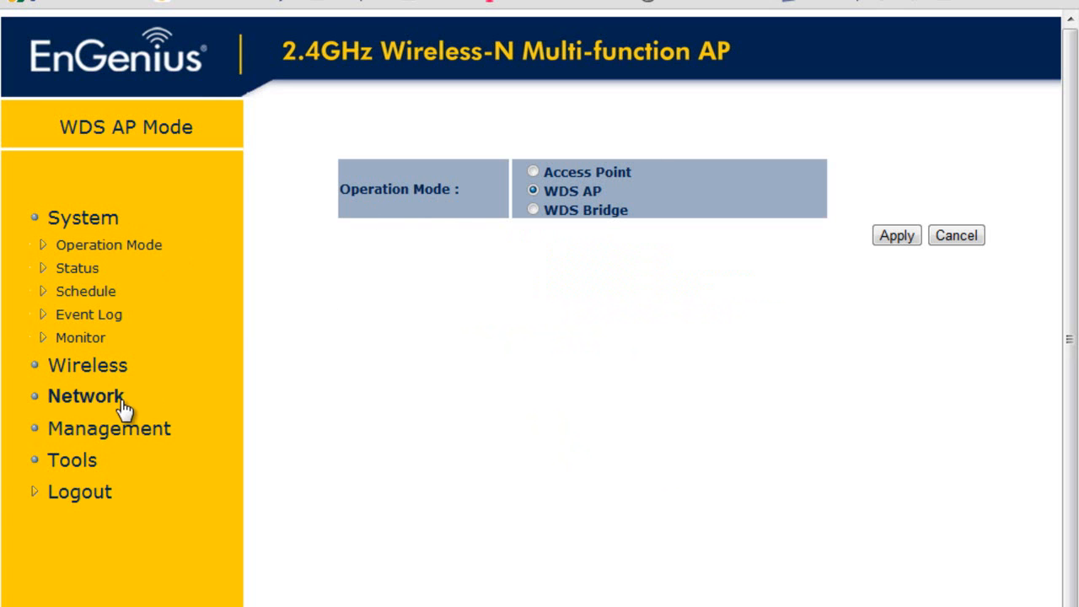
mouse_move(80, 459)
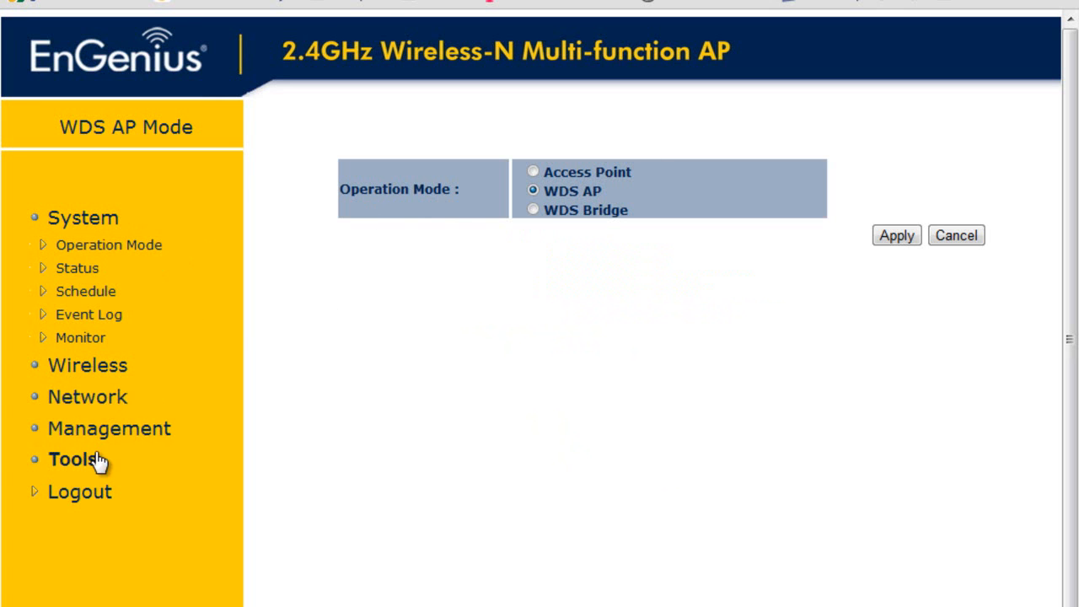
mouse_move(97, 443)
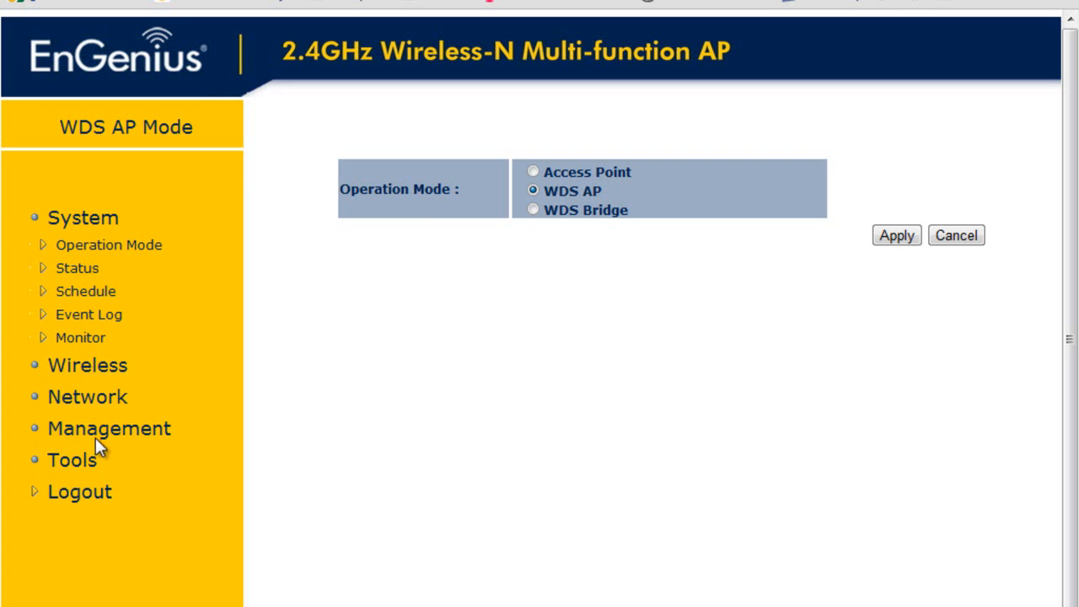
click(86, 396)
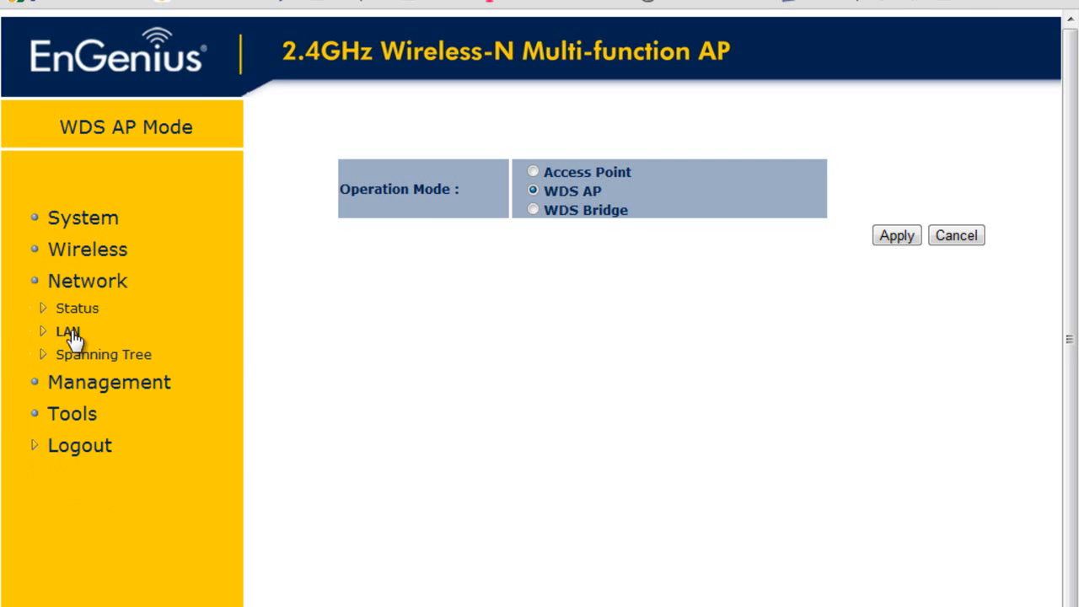
click(68, 330)
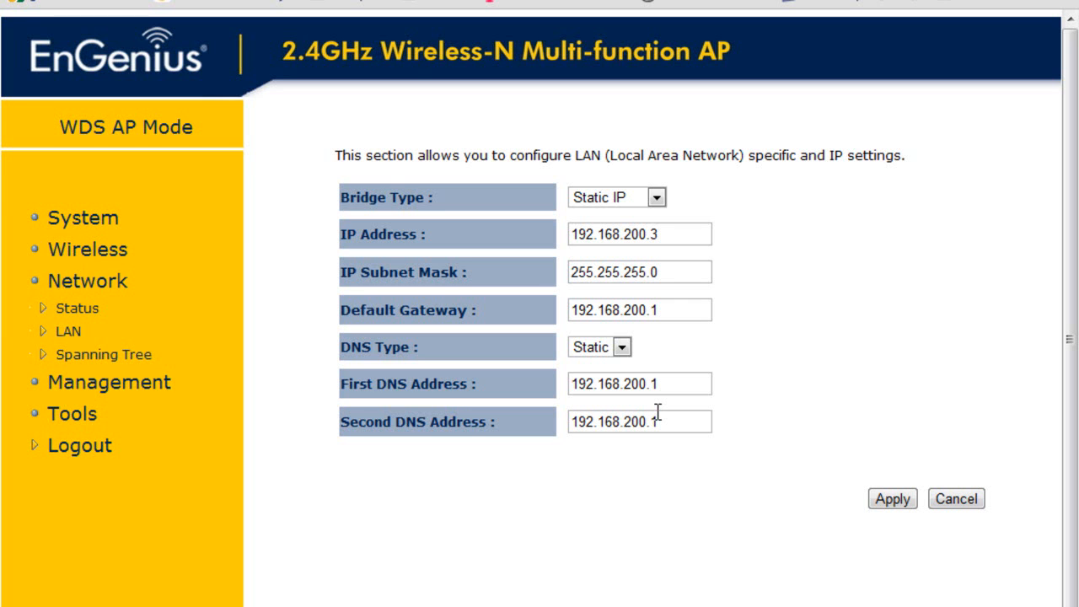
mouse_move(594, 255)
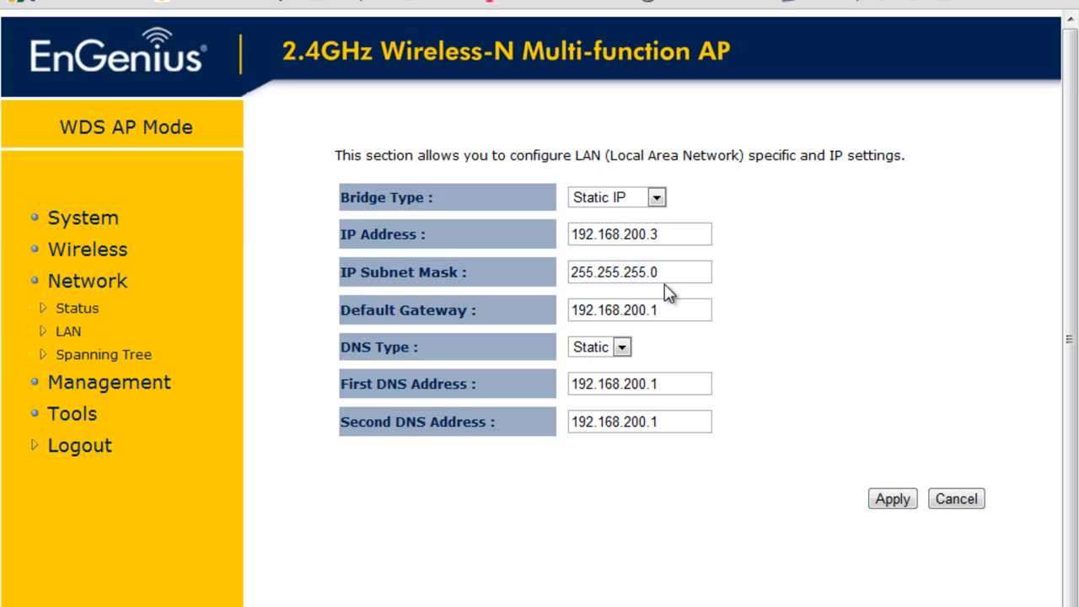
double_click(615, 309)
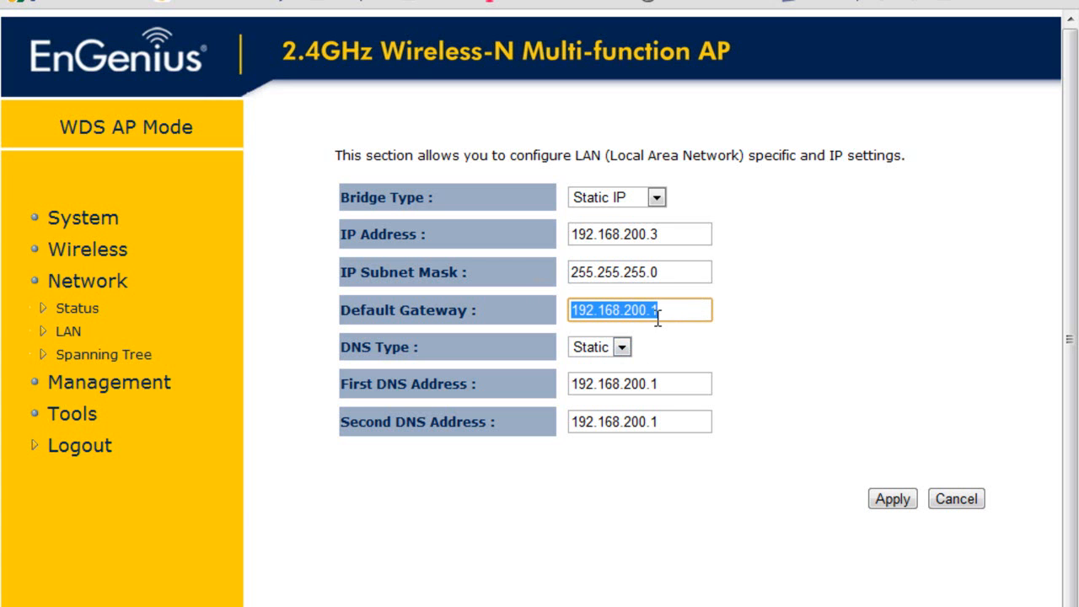
mouse_move(661, 373)
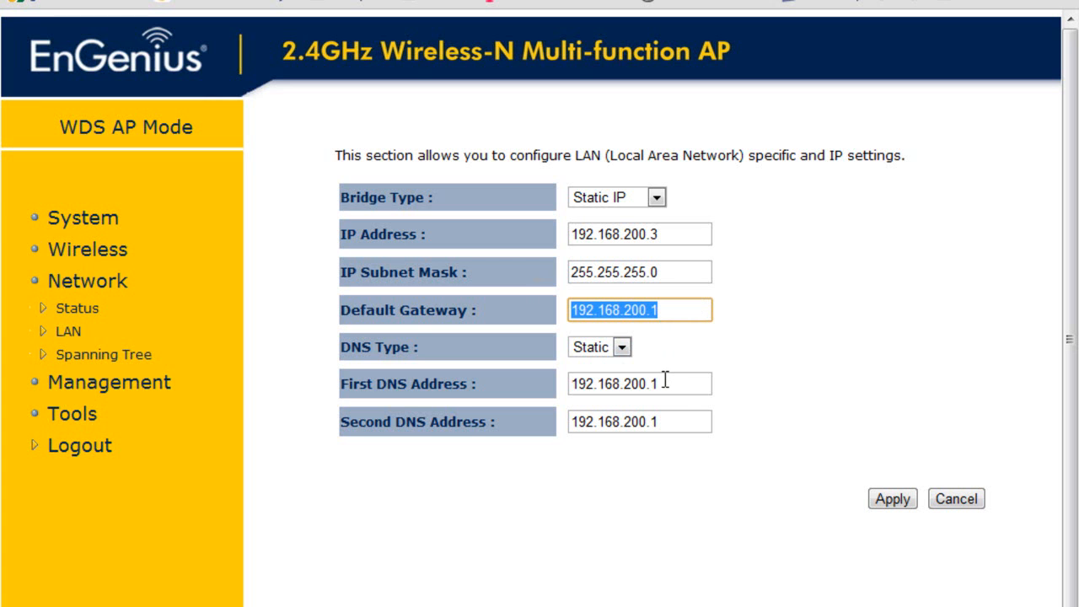
mouse_move(666, 410)
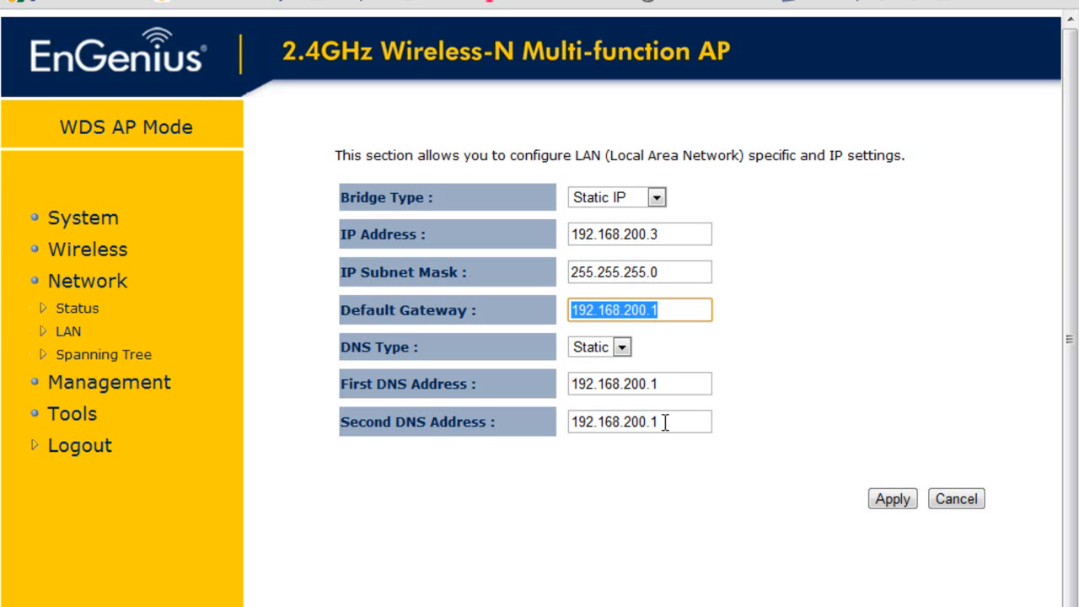
mouse_move(752, 471)
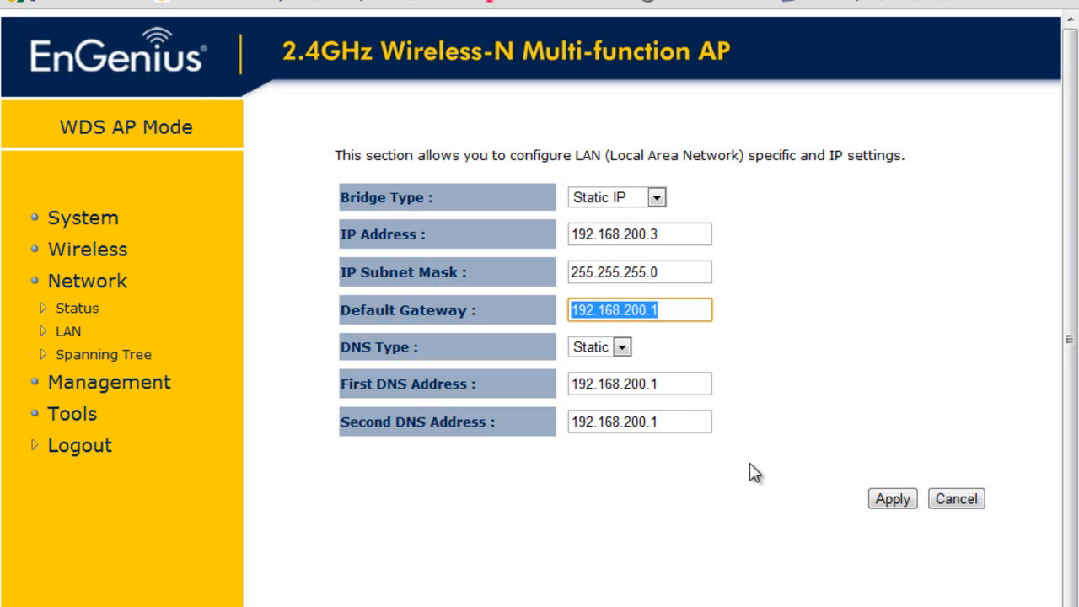
mouse_move(896, 531)
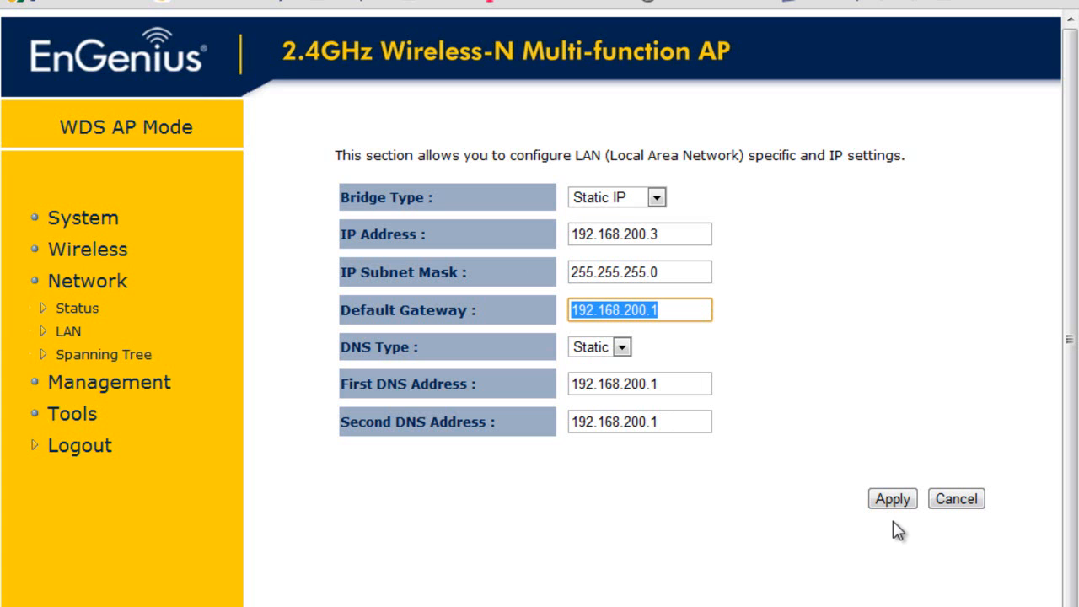
mouse_move(566, 371)
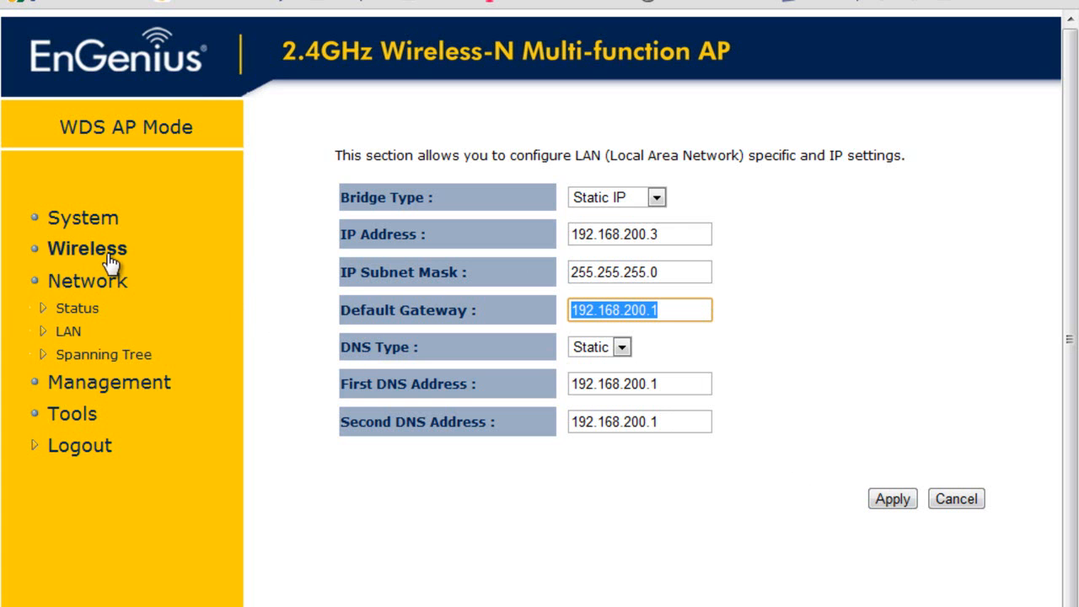
Step: Open Wireless > Basic and review ESSID TECH LAB 3, channel 11 and peer MAC
click(87, 248)
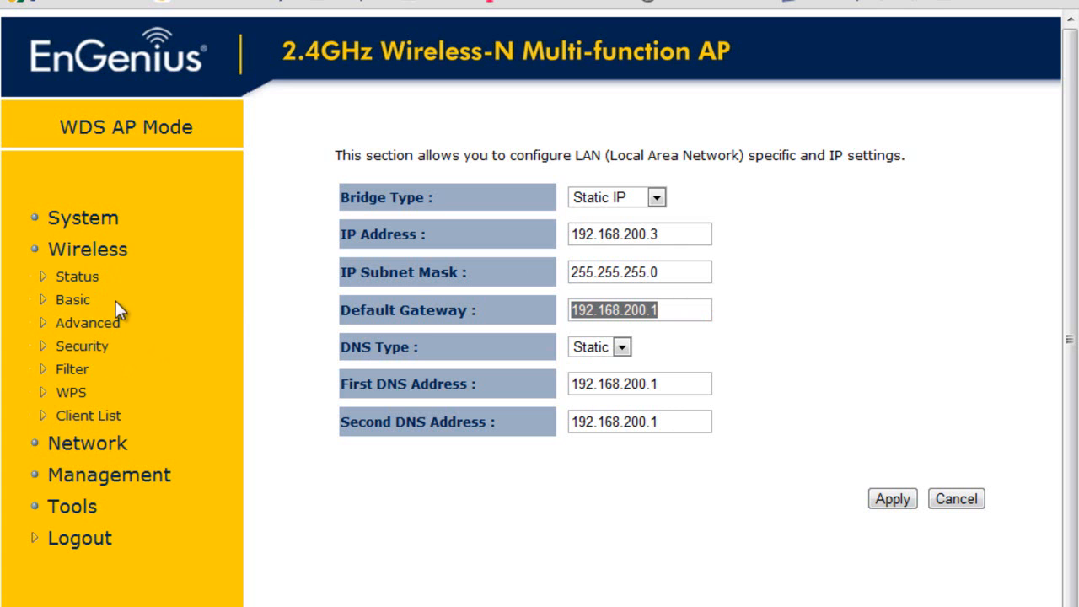
click(73, 300)
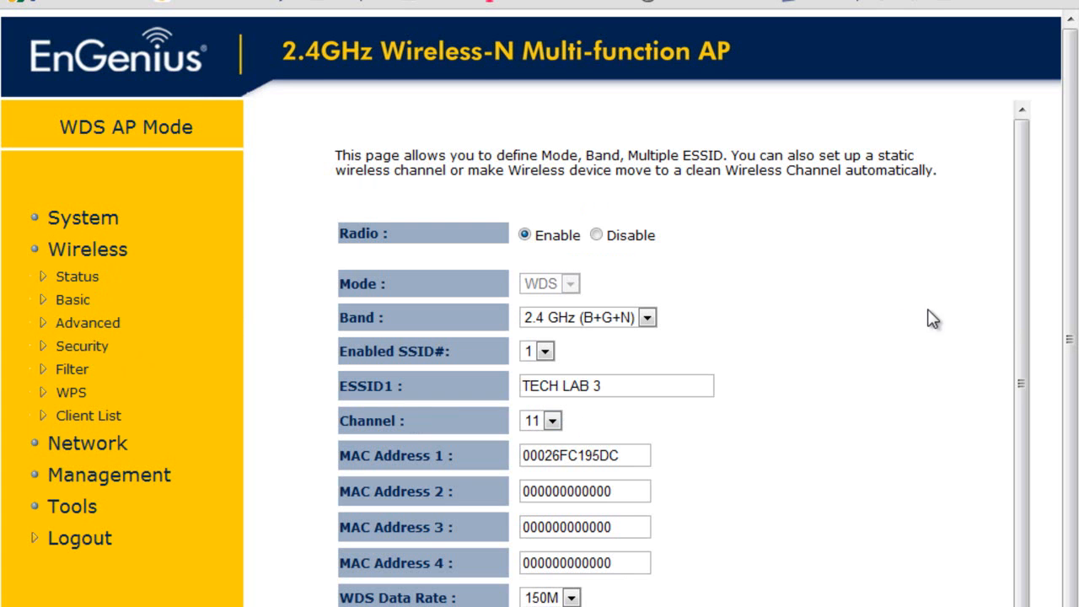
scroll(down, 3)
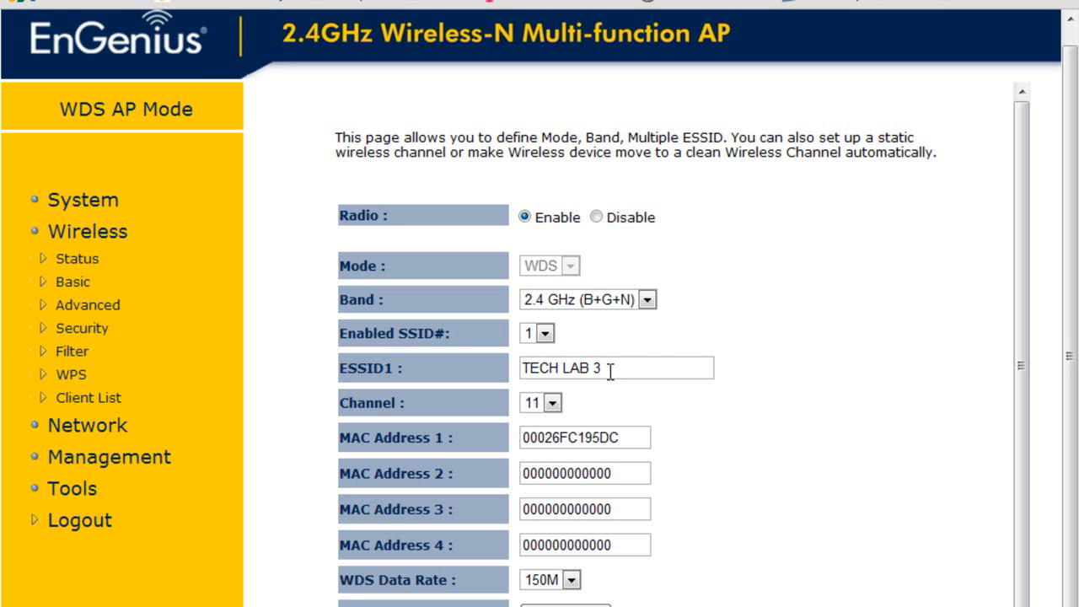
mouse_move(624, 363)
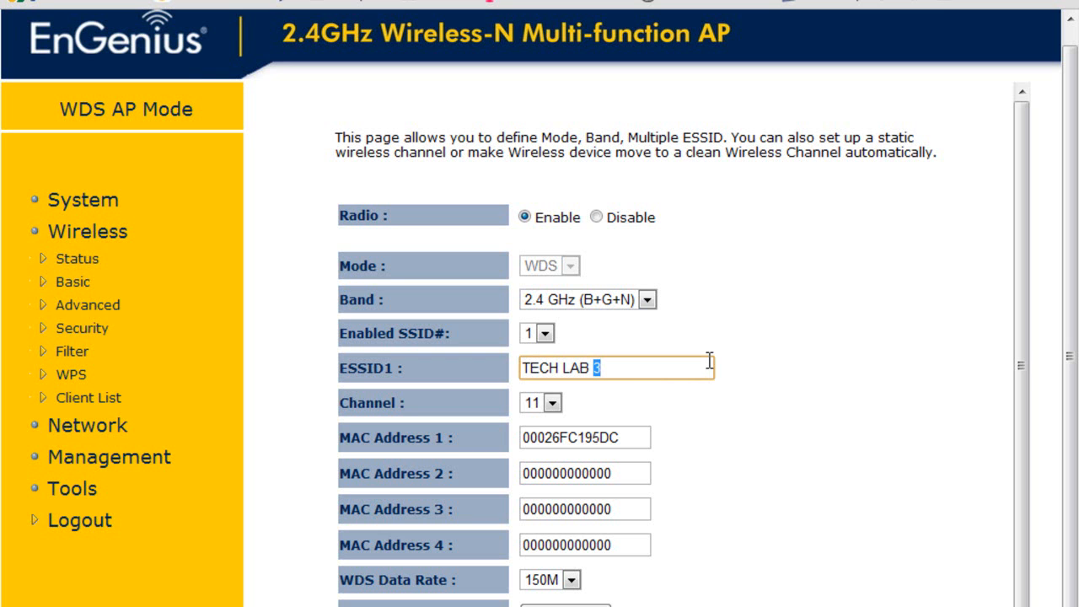
mouse_move(687, 364)
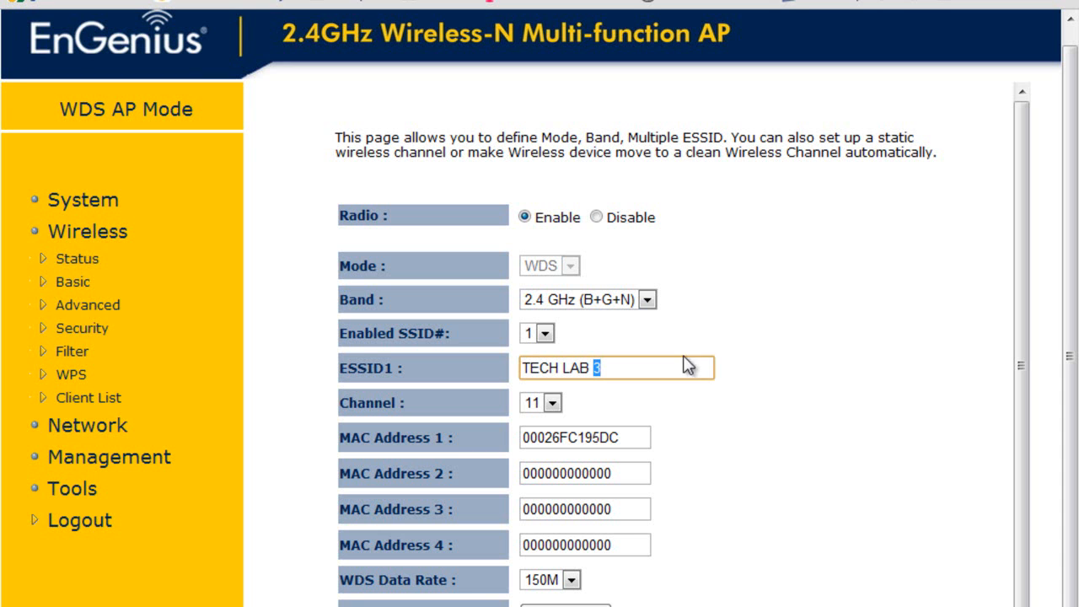
mouse_move(910, 370)
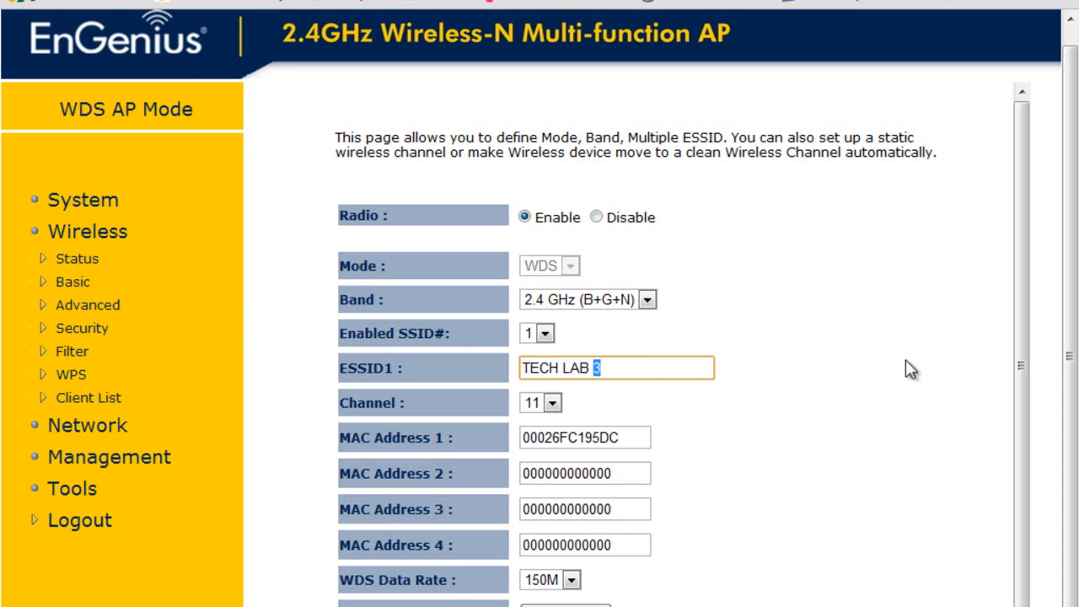
scroll(down, 3)
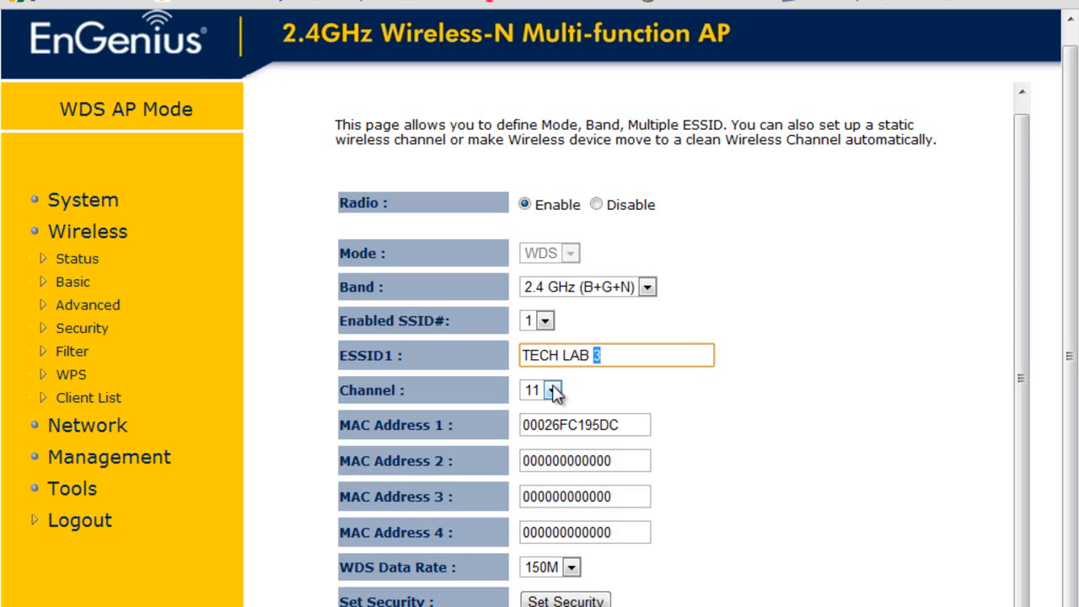
mouse_move(579, 424)
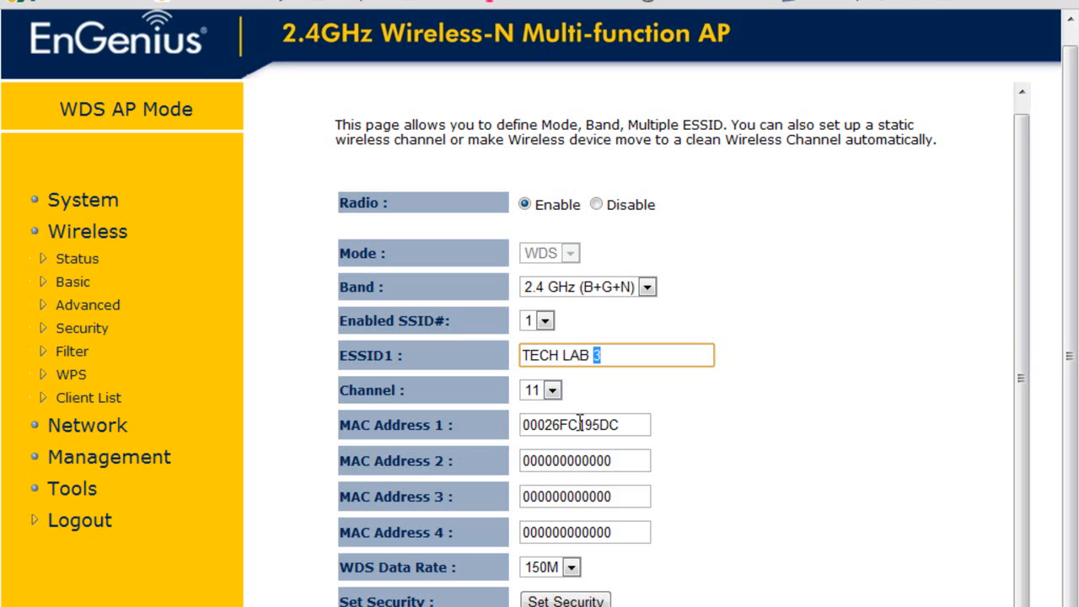
mouse_move(552, 389)
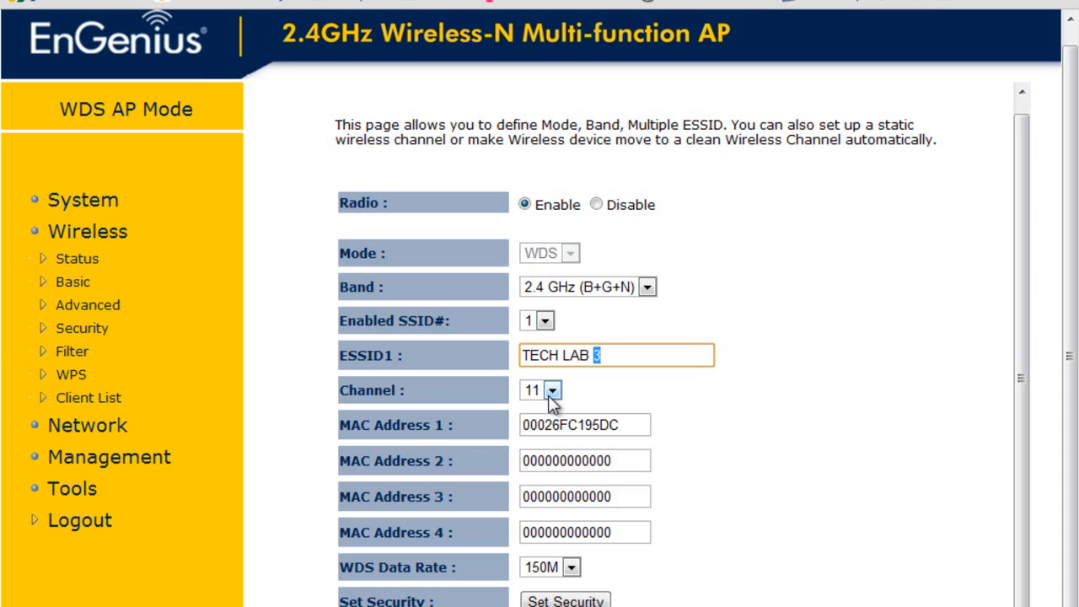
click(552, 389)
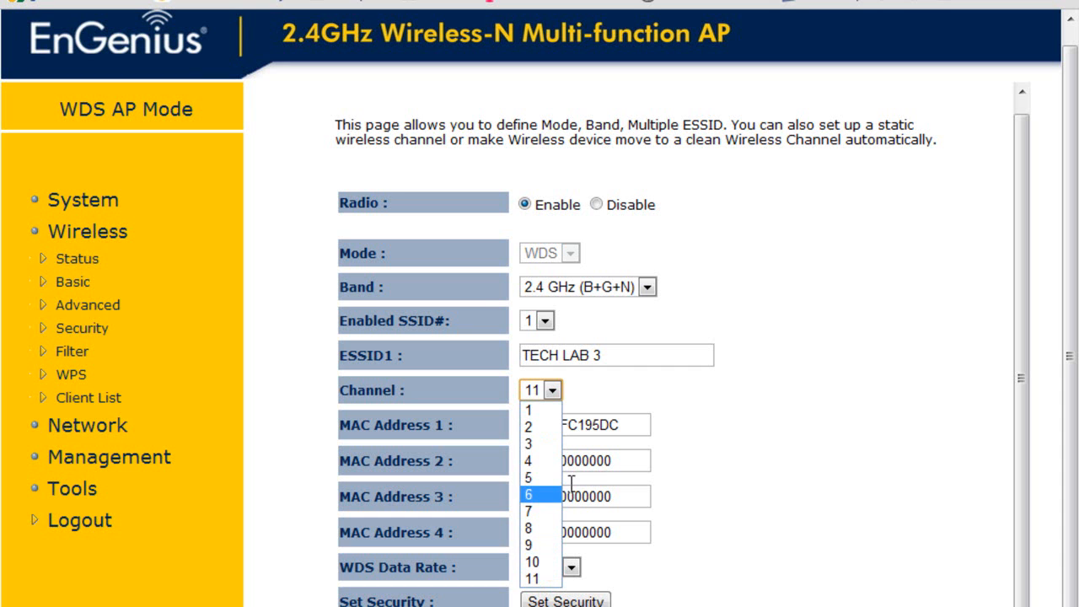
mouse_move(539, 544)
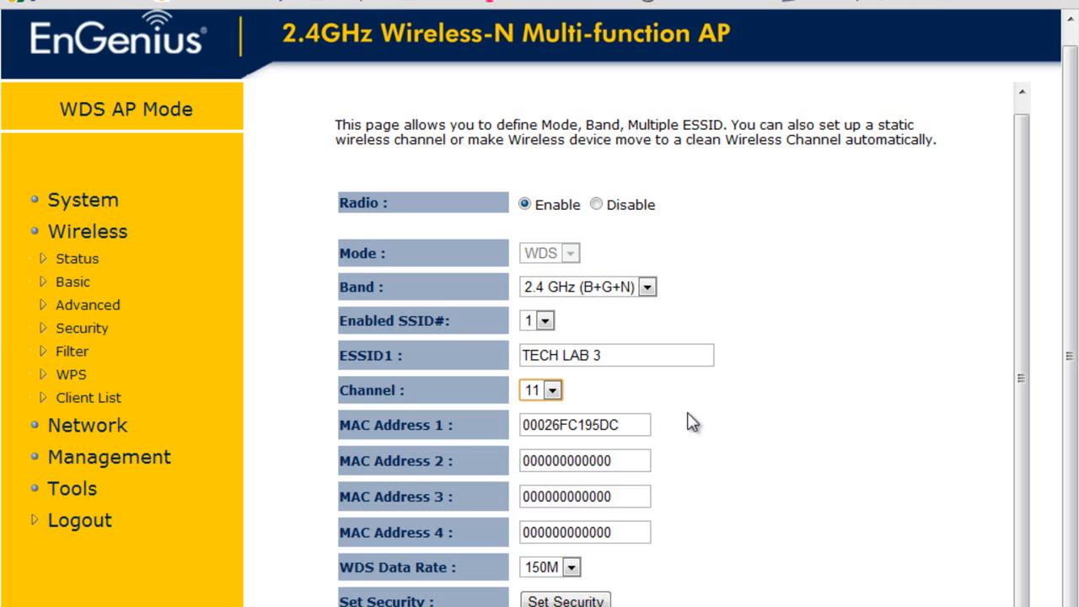
double_click(595, 424)
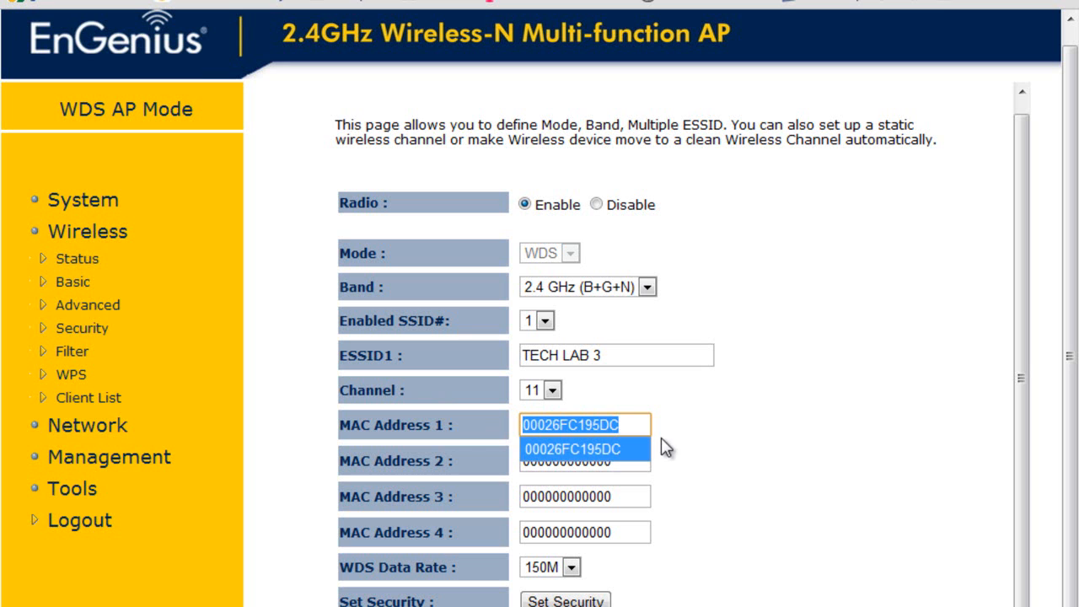
click(572, 448)
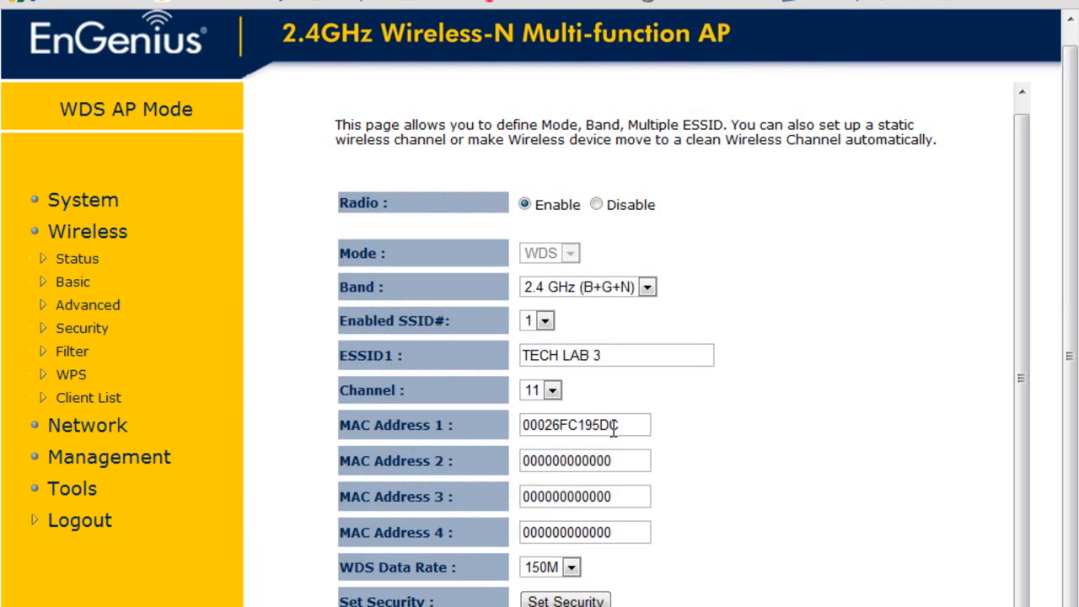
triple_click(585, 425)
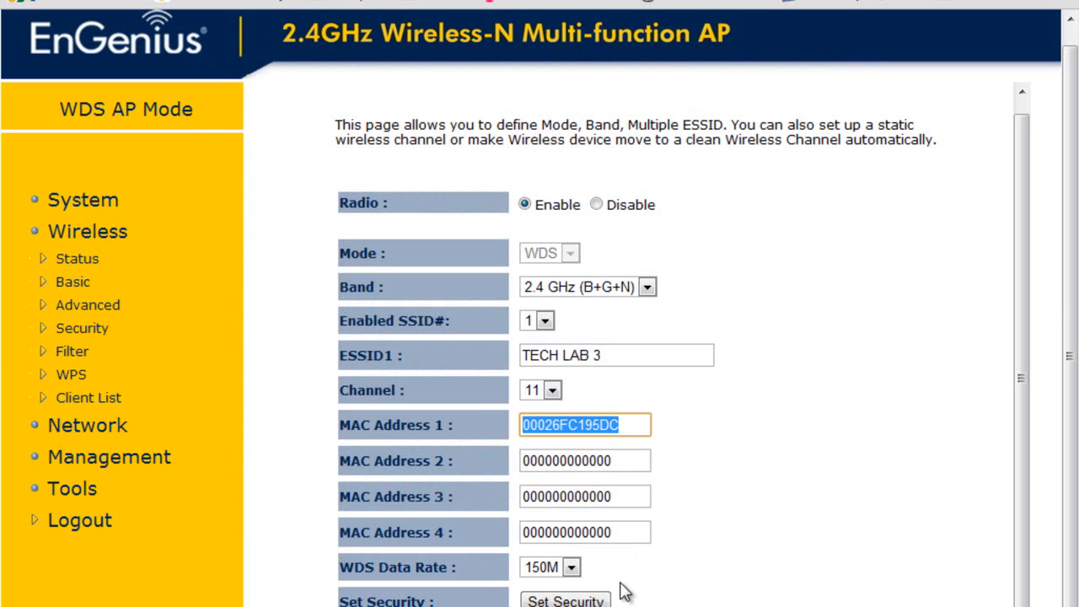
click(565, 600)
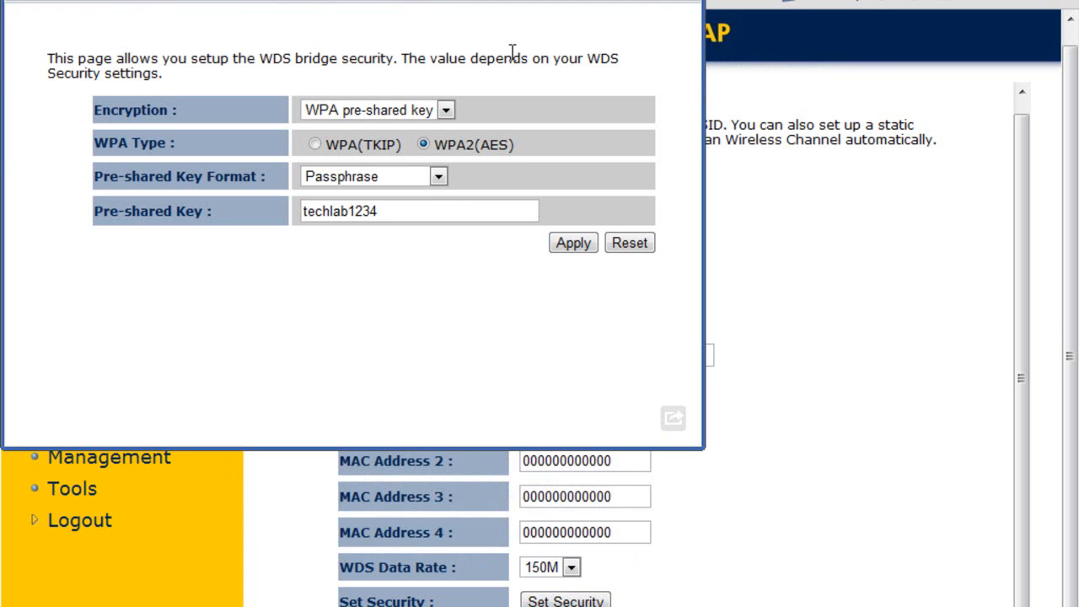
mouse_move(558, 95)
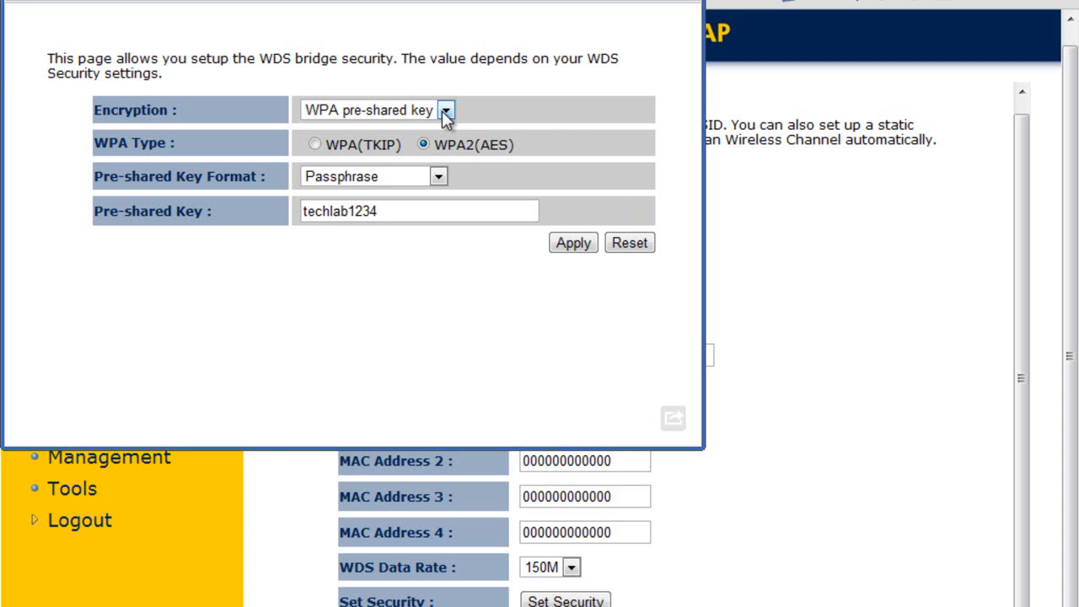
mouse_move(447, 196)
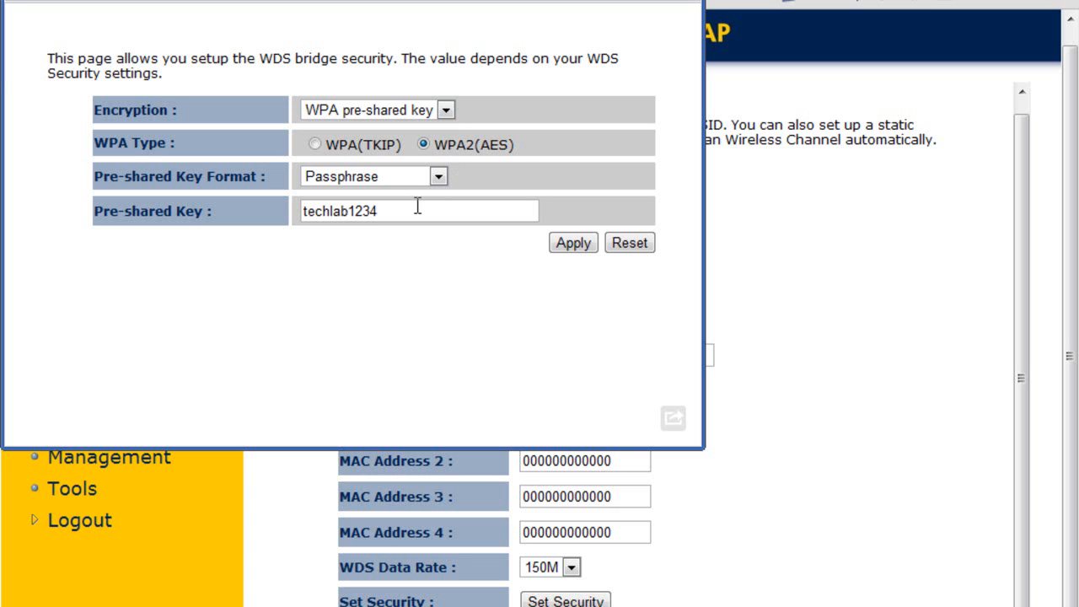
mouse_move(546, 99)
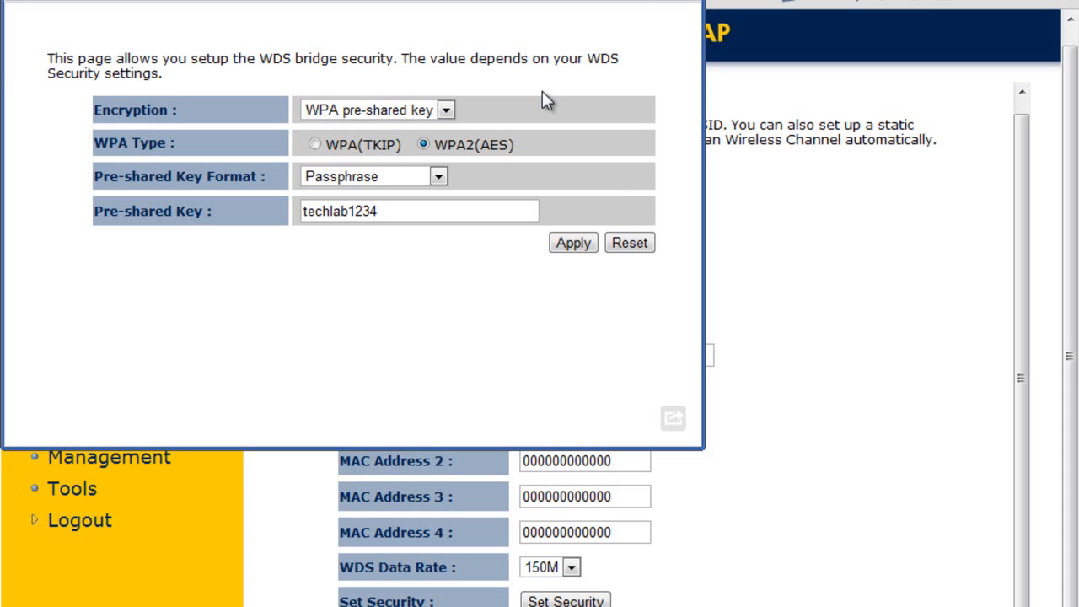
mouse_move(546, 99)
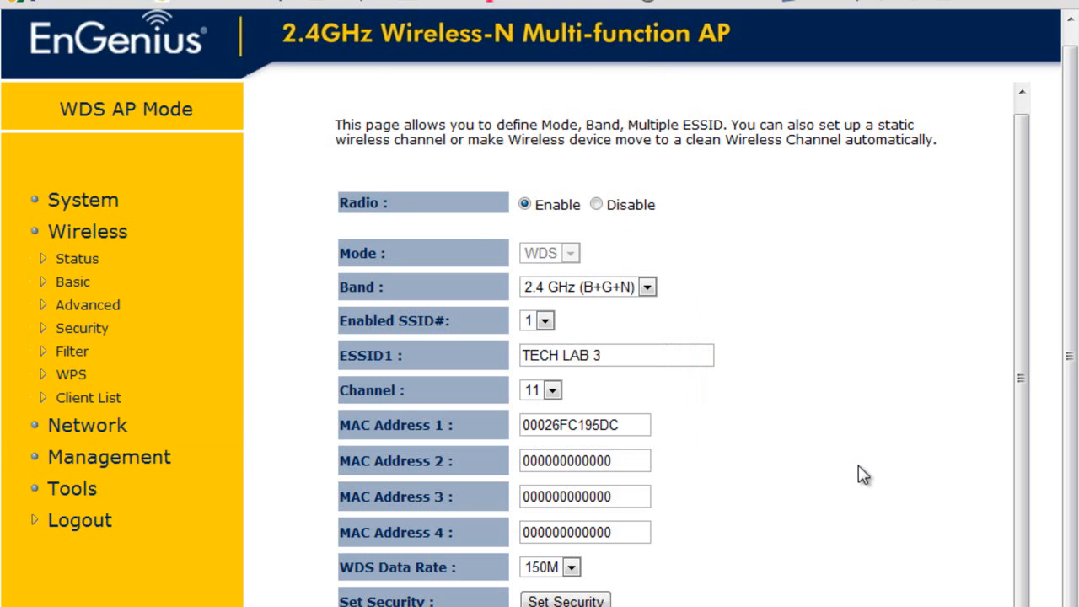
mouse_move(832, 469)
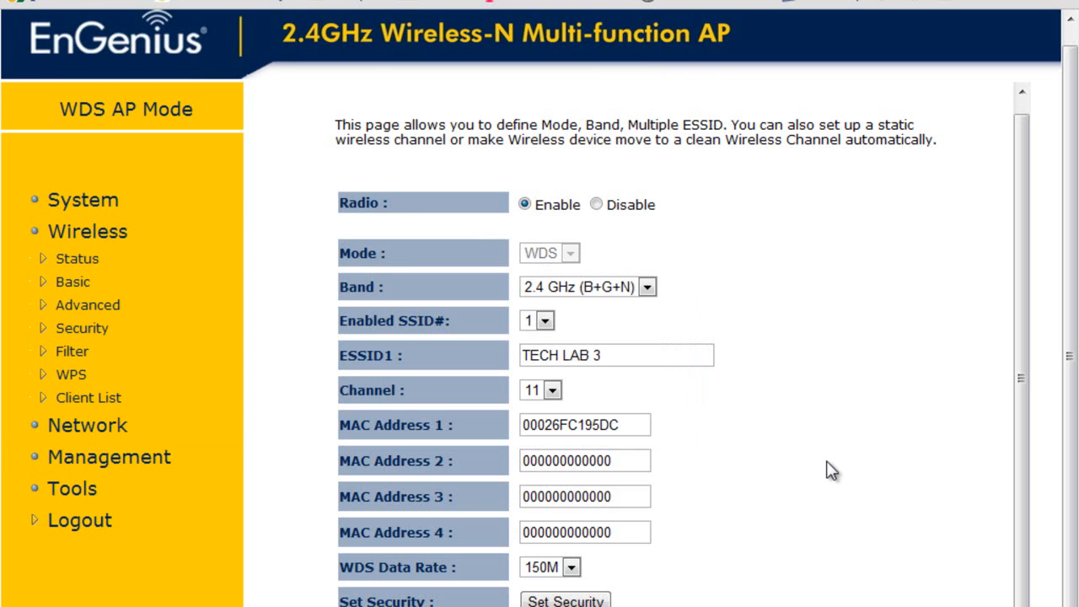